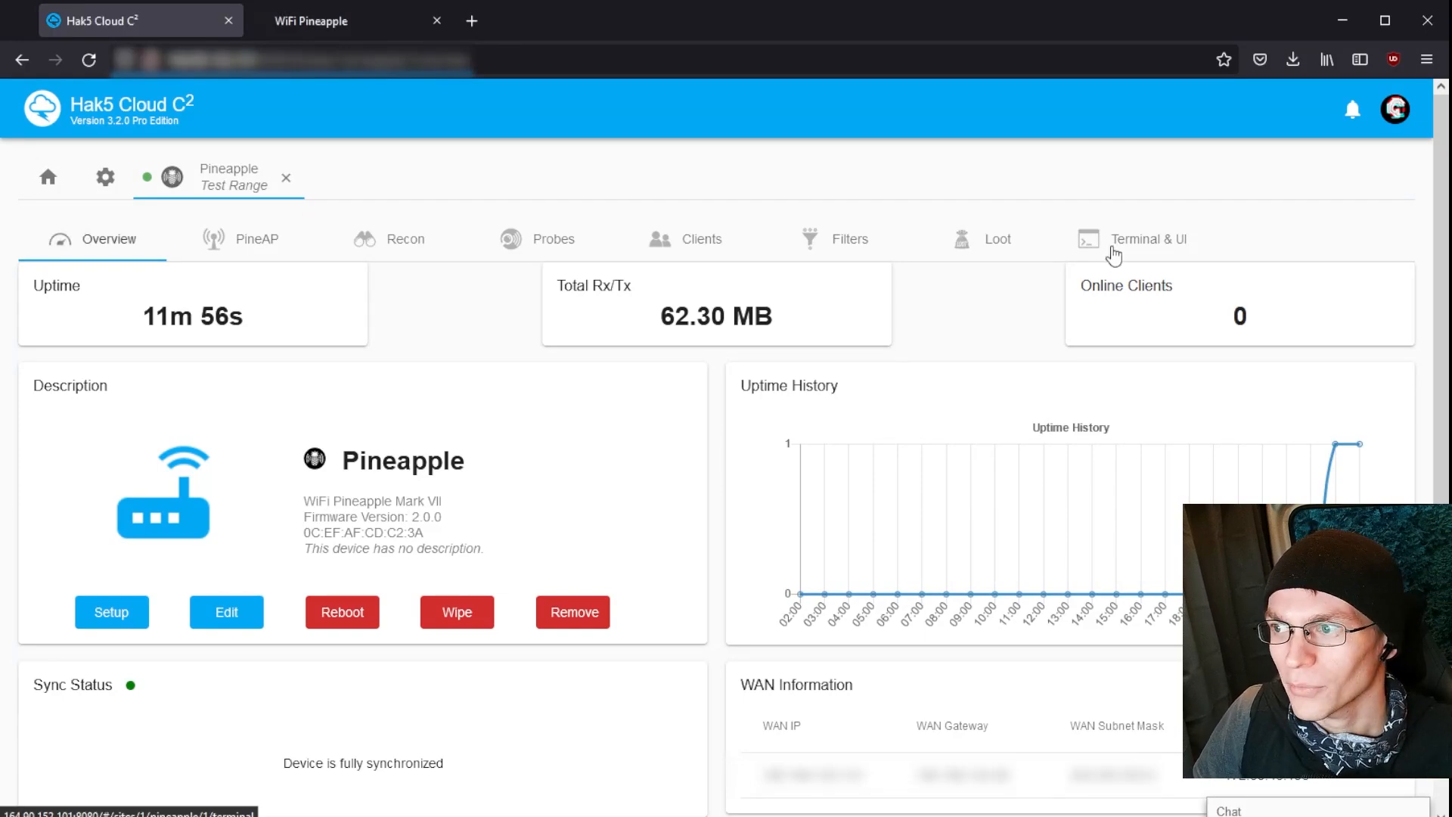
- Start the SSH tunnel to the Pineapple, confirm tunnelling services, and launch its web UI through the tunnel
left_click(1149, 239)
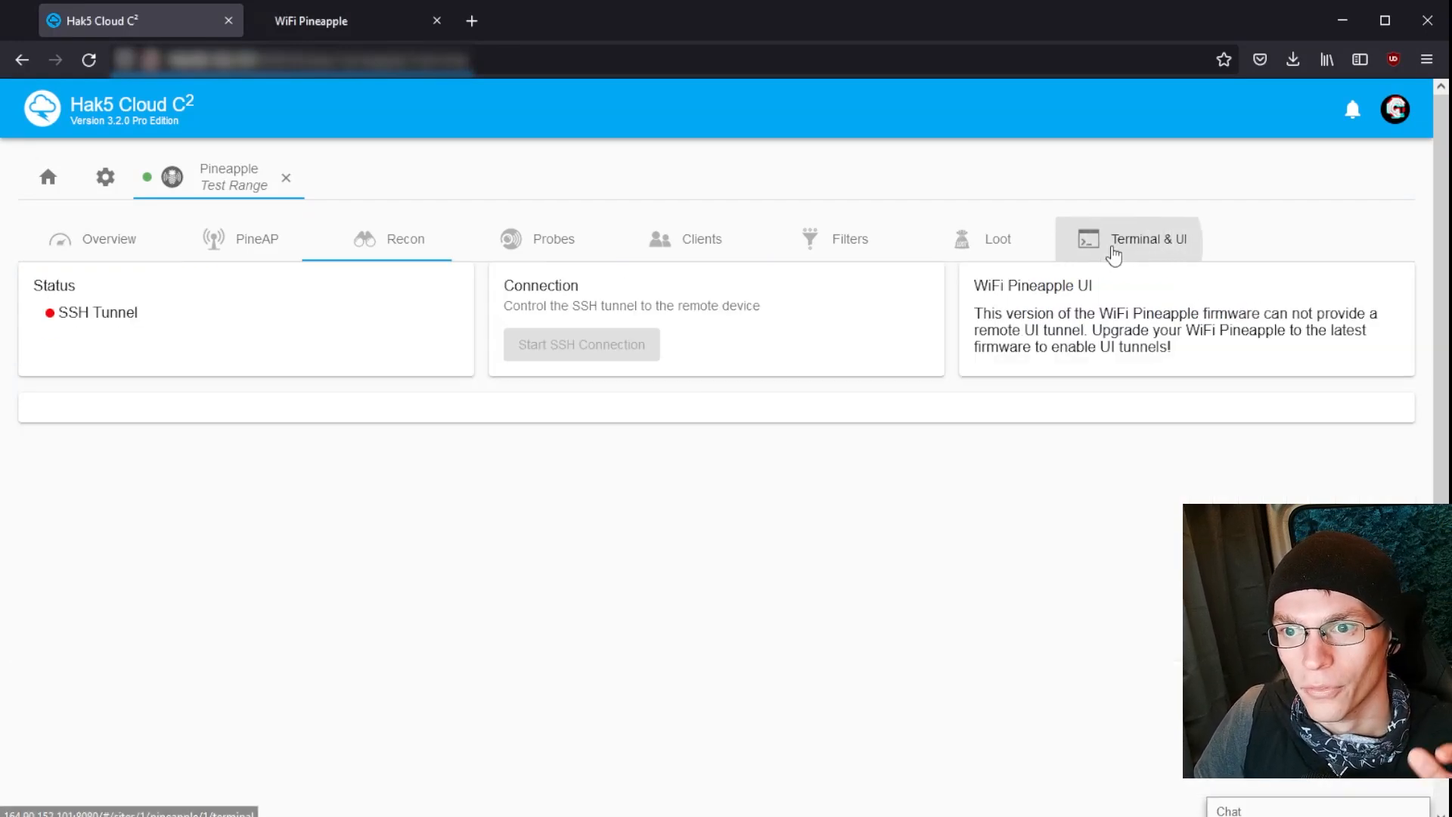
left_click(580, 345)
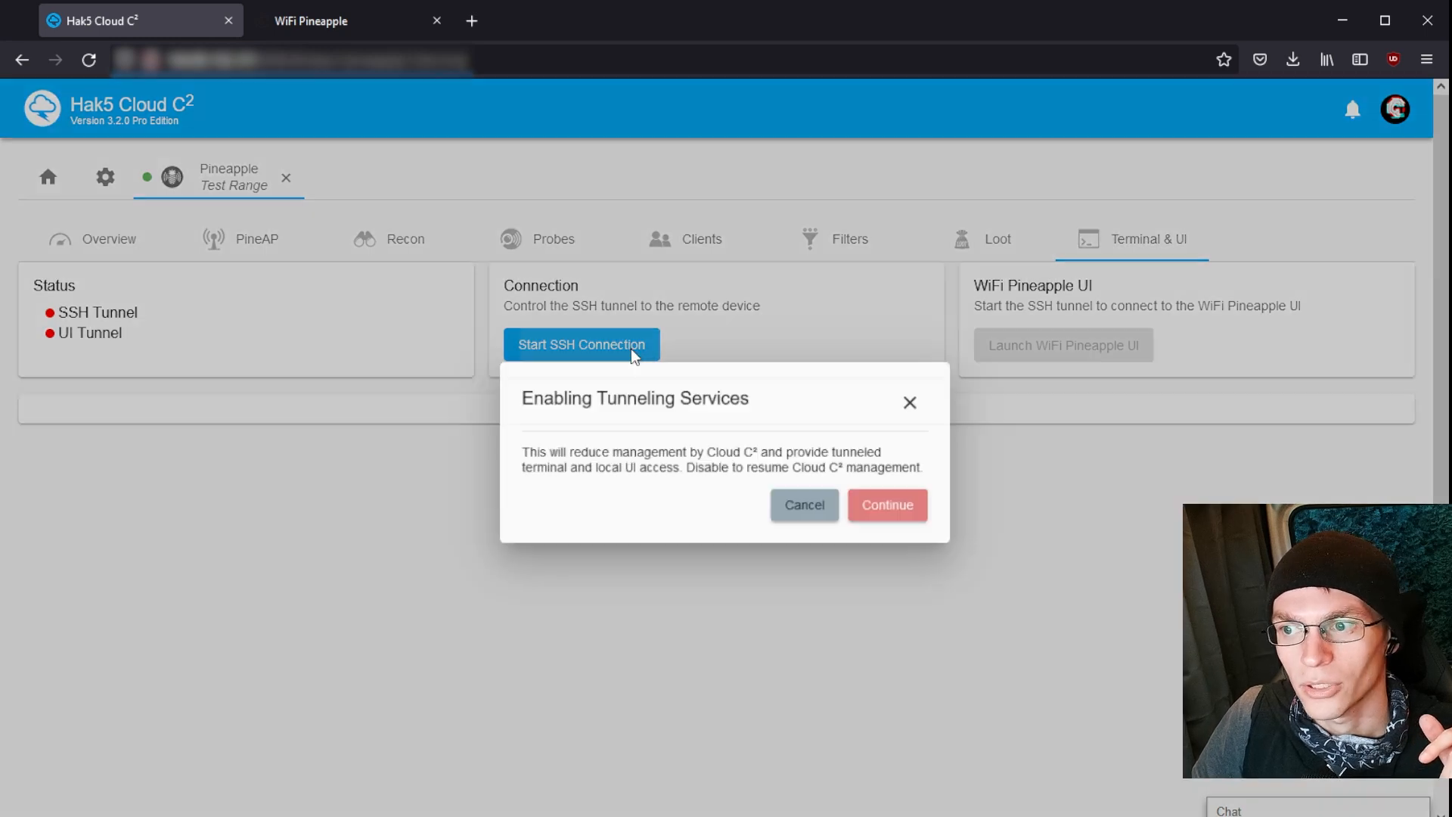
left_click(887, 505)
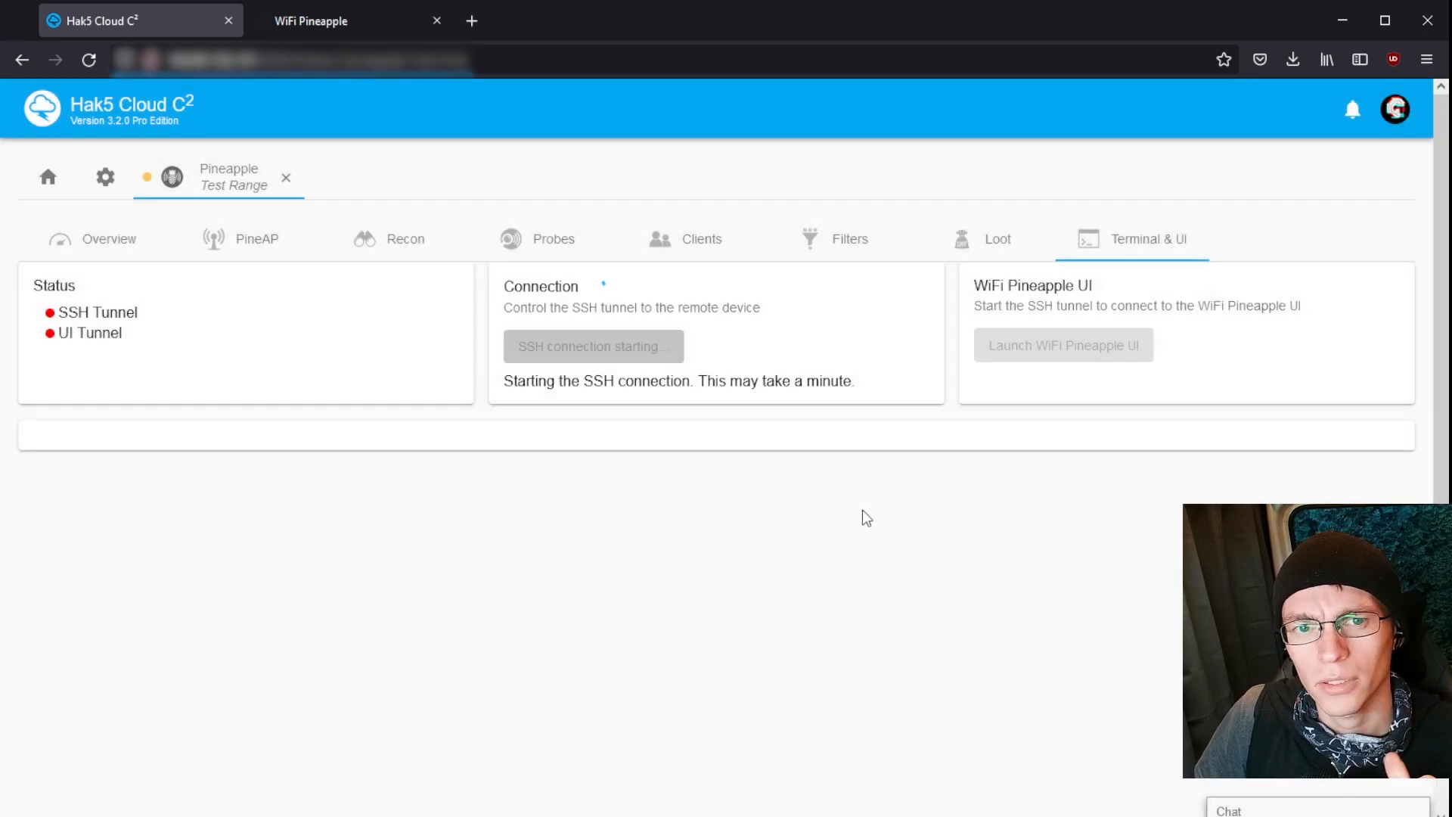
mouse_move(816, 449)
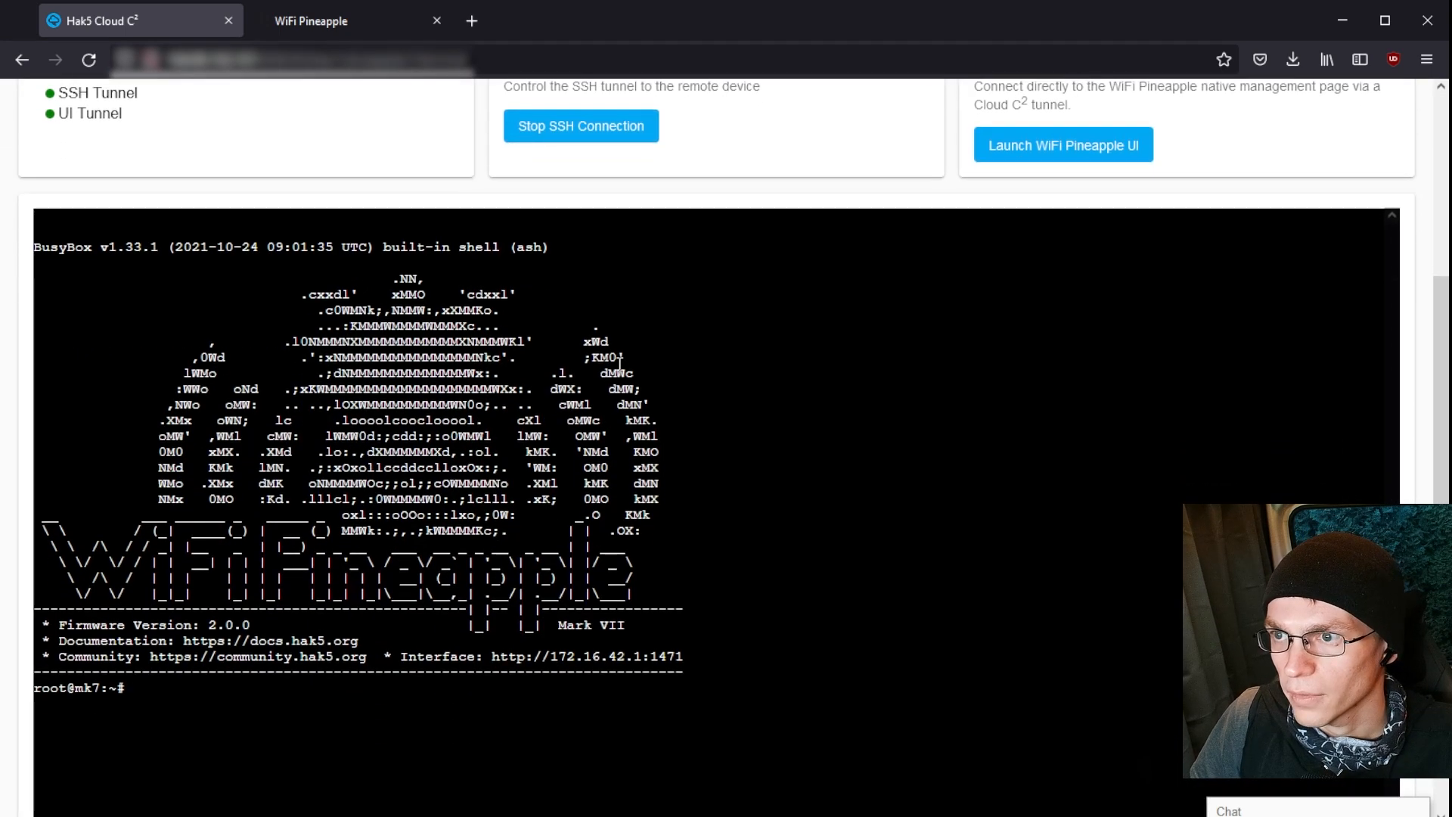
scroll("down", 3)
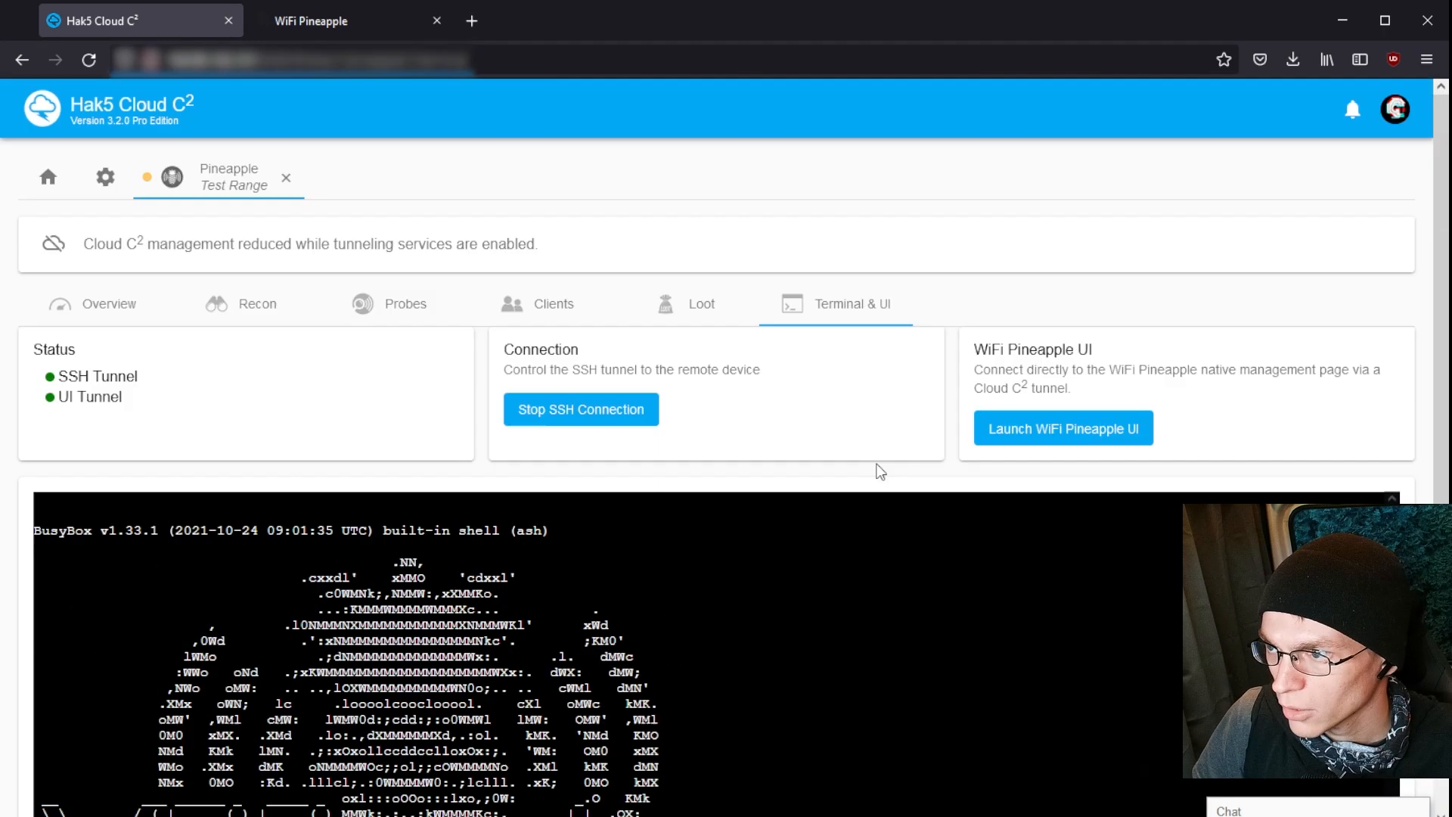
left_click(1063, 427)
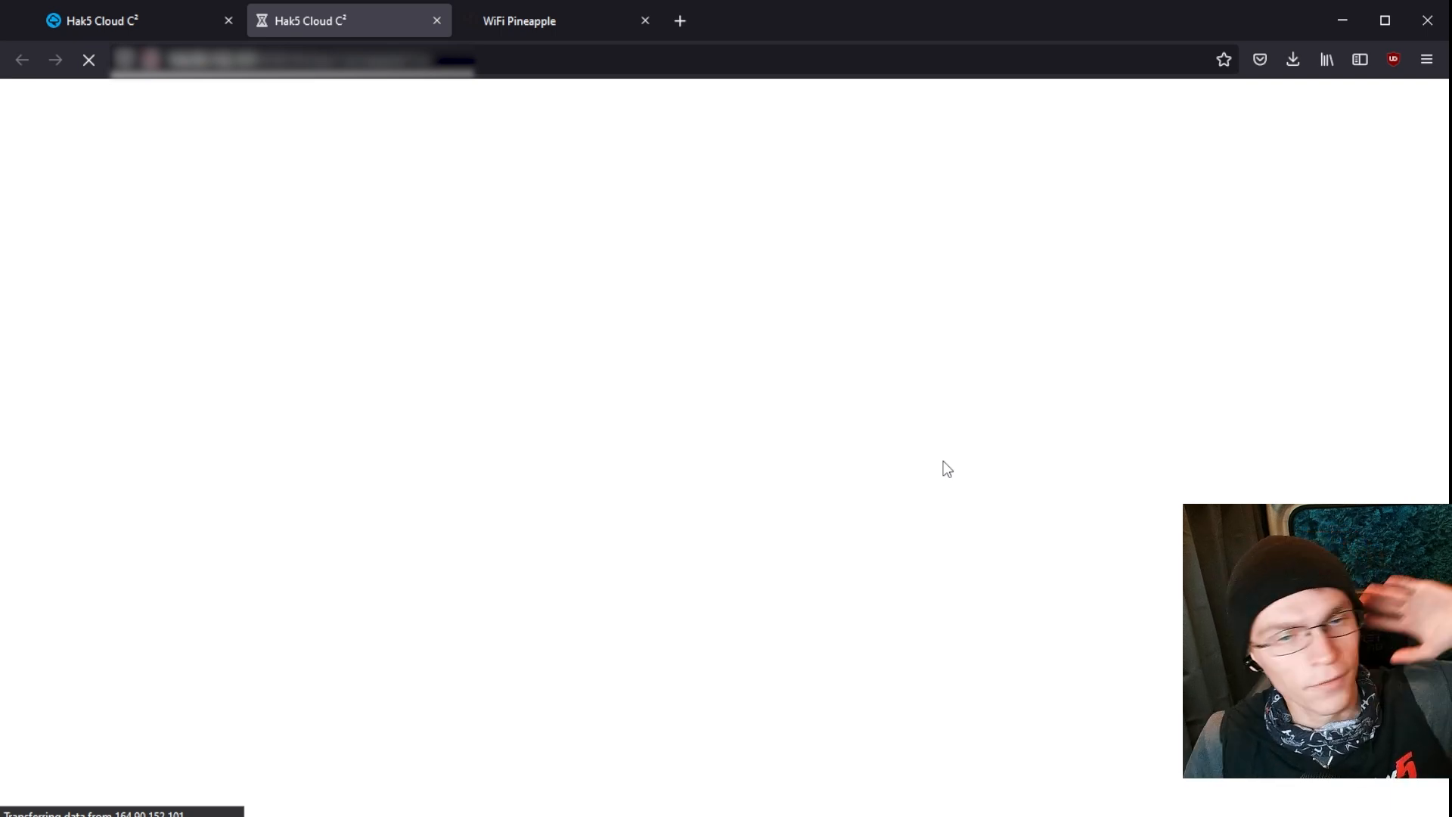
mouse_move(872, 521)
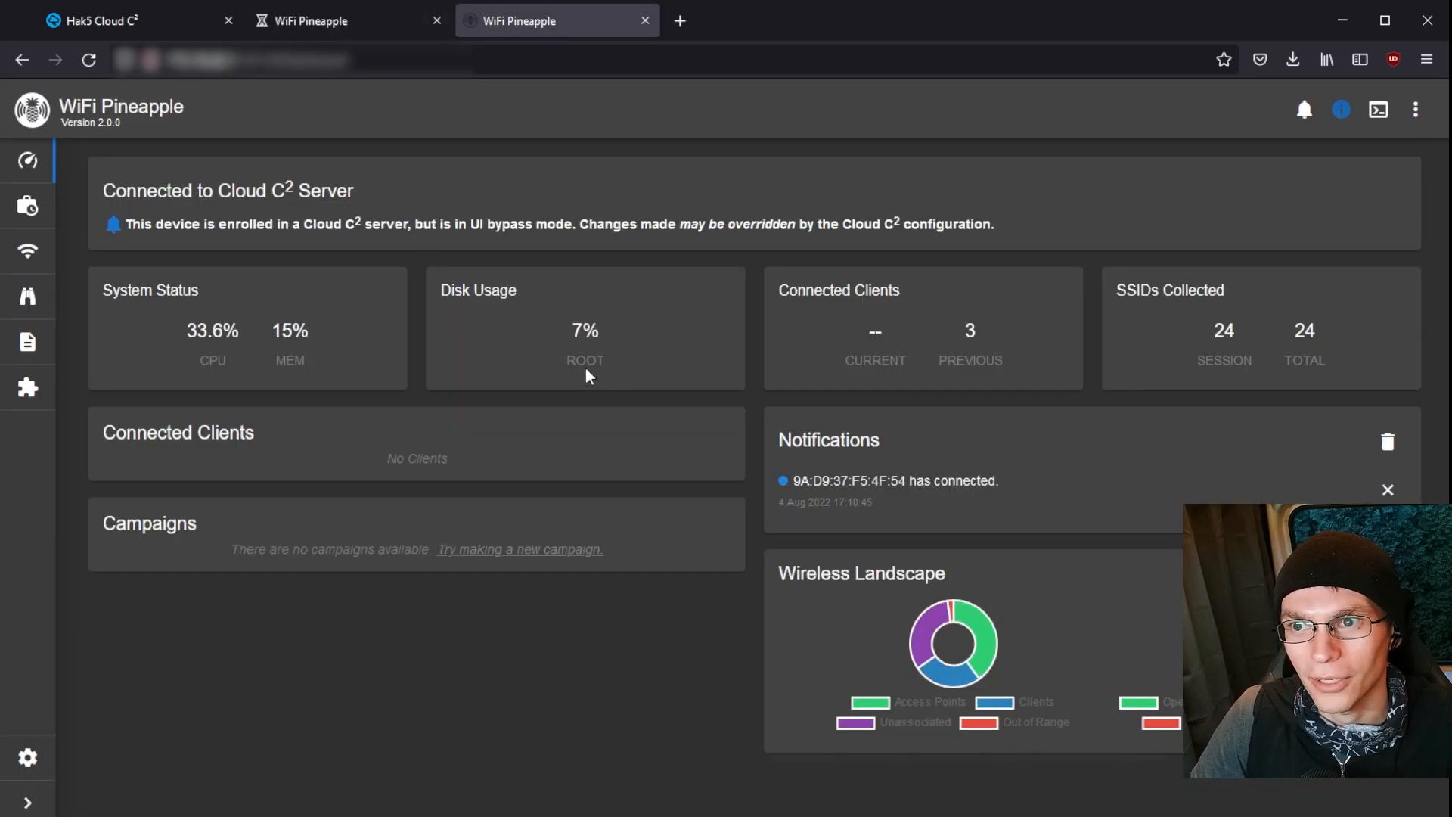
mouse_move(513, 364)
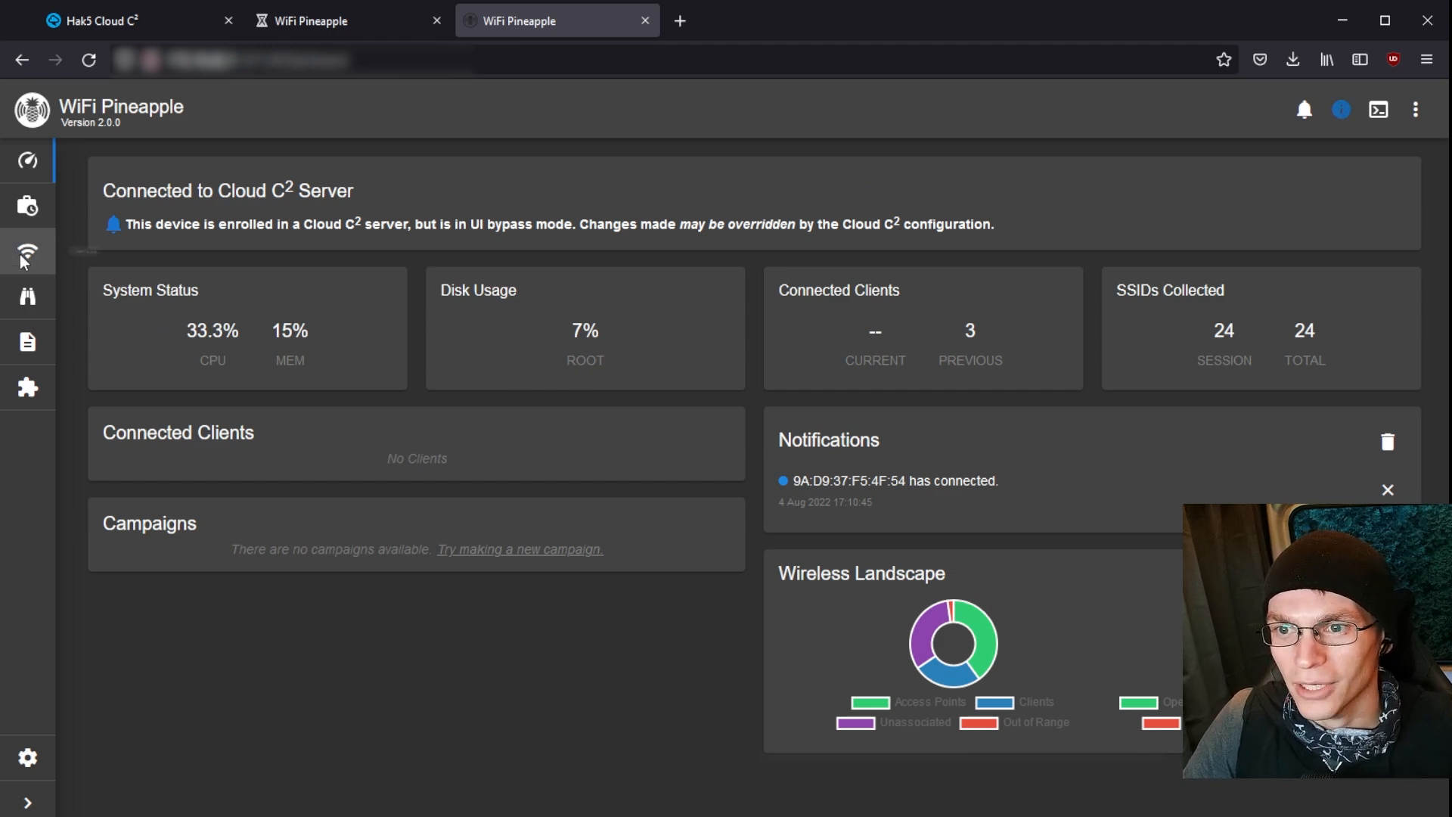
- Go to the Pineapple's Campaigns section and begin creating a new campaign
left_click(25, 205)
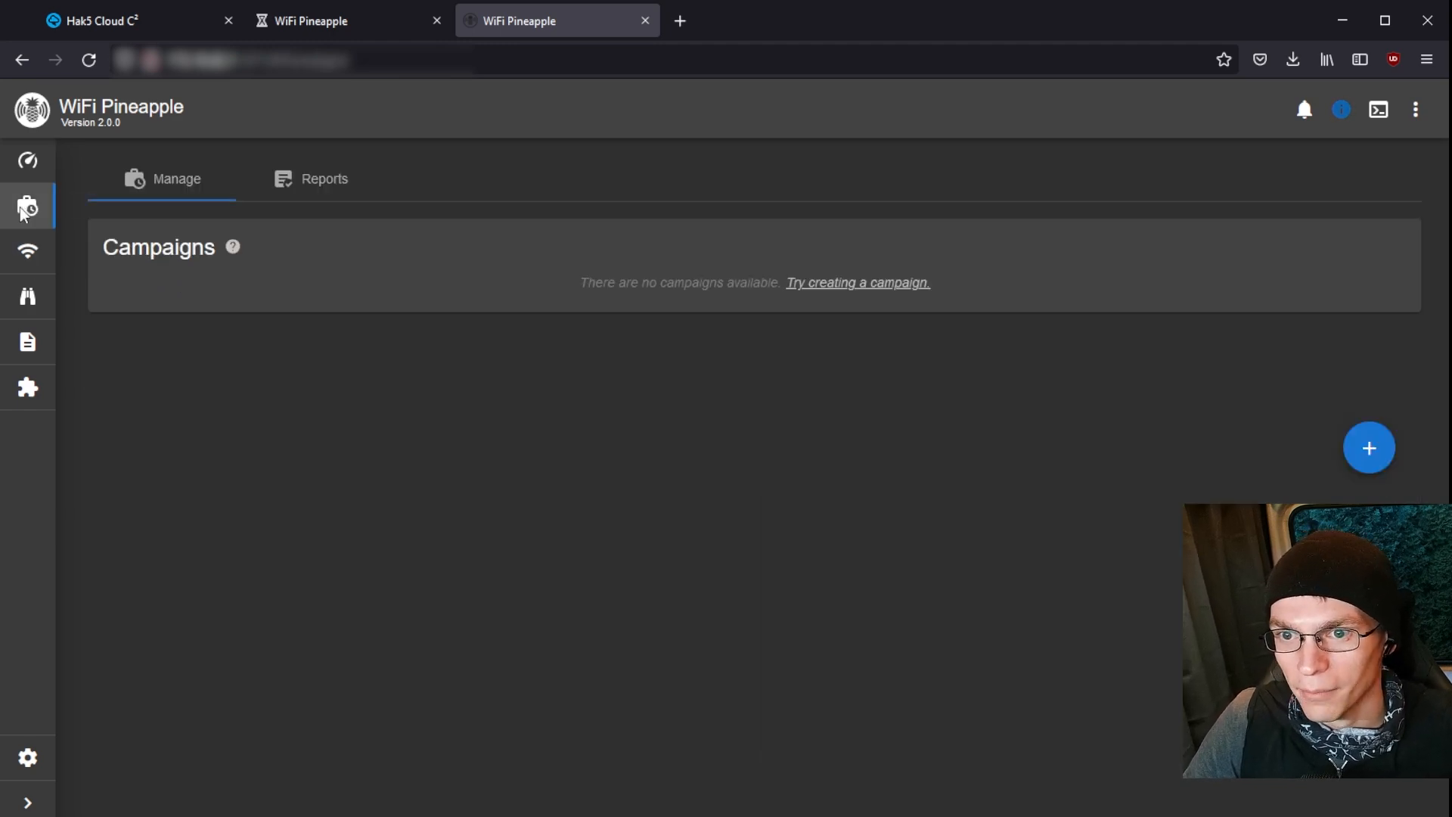
mouse_move(243, 212)
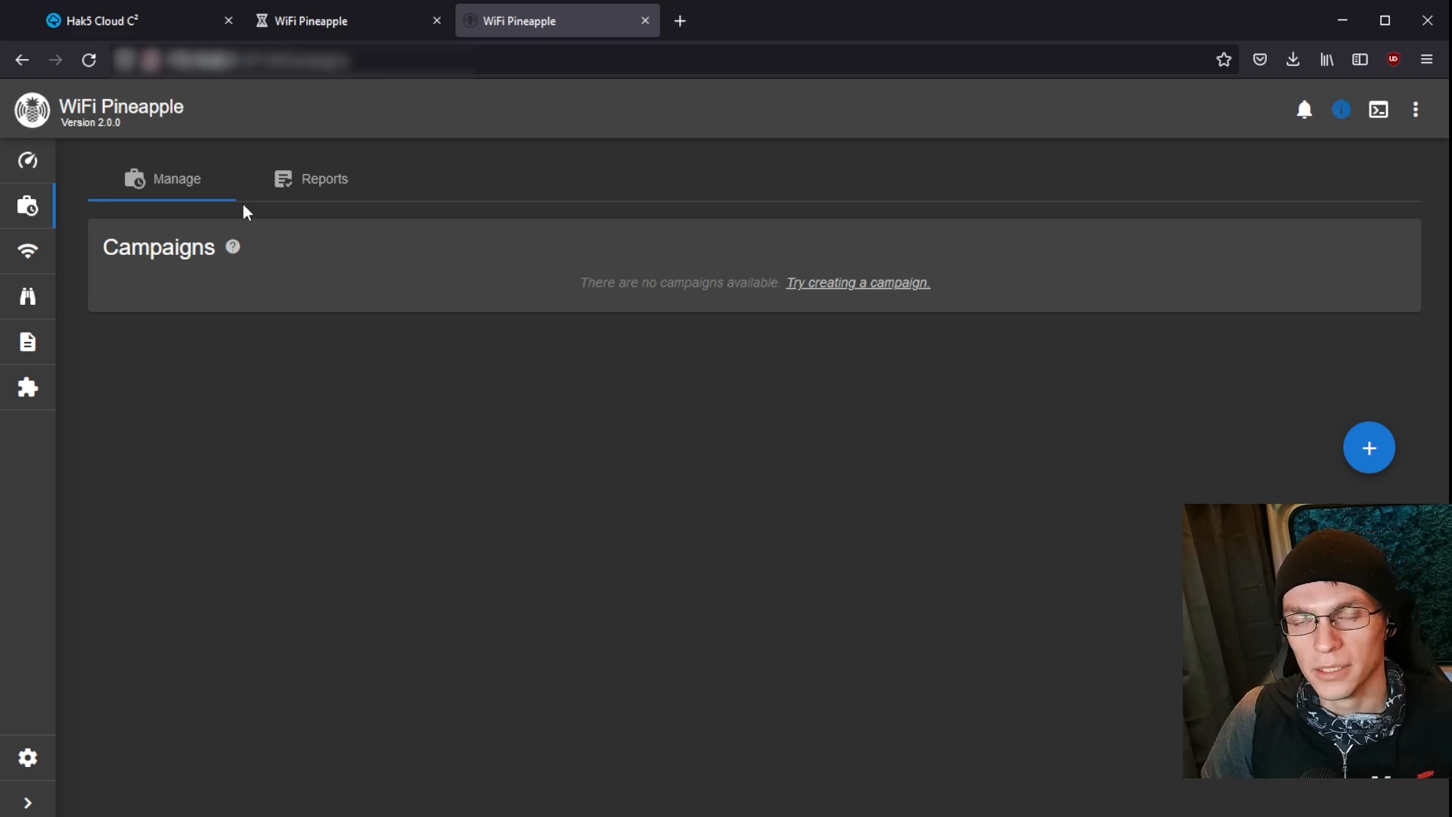
mouse_move(260, 266)
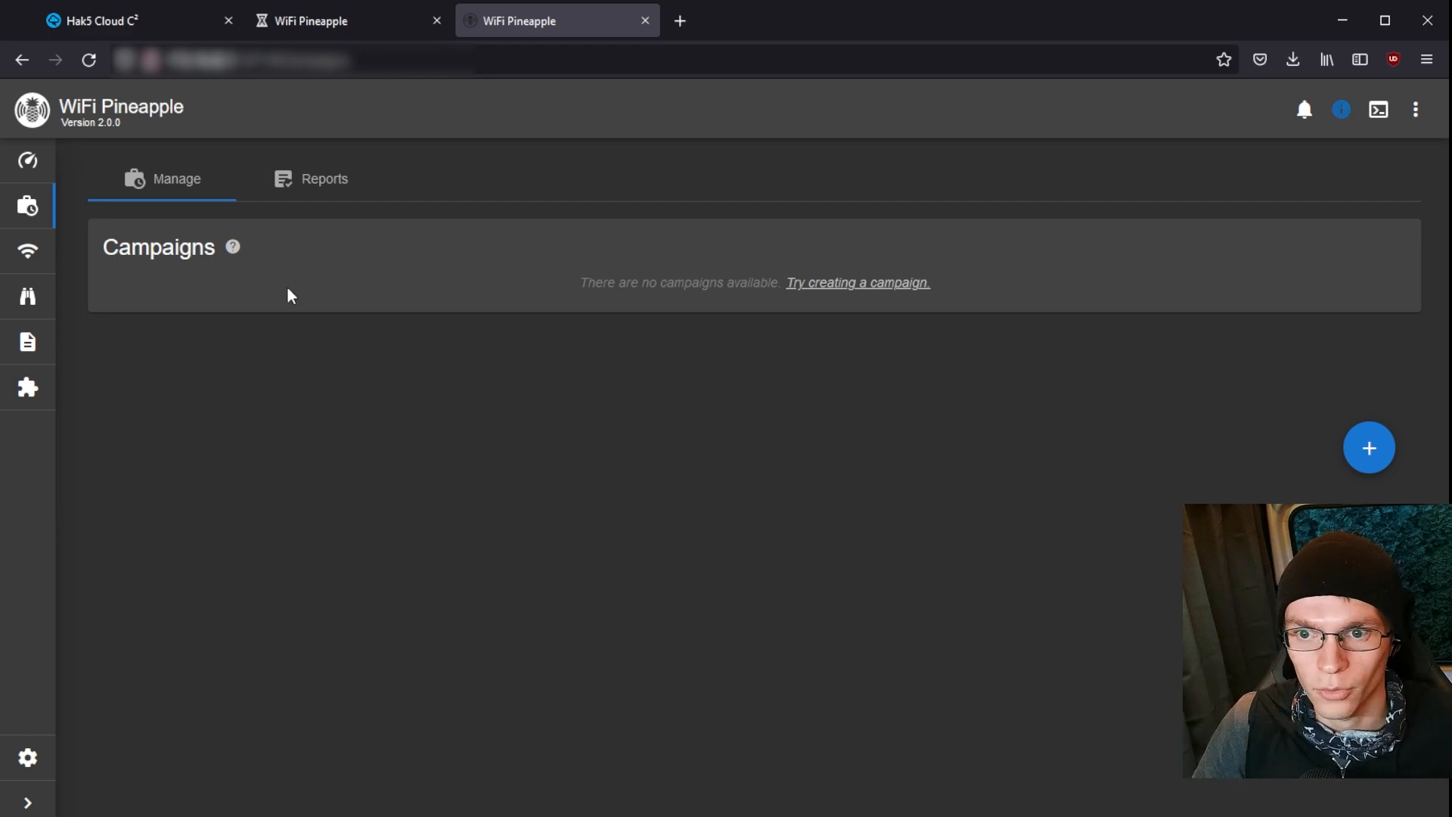
mouse_move(281, 334)
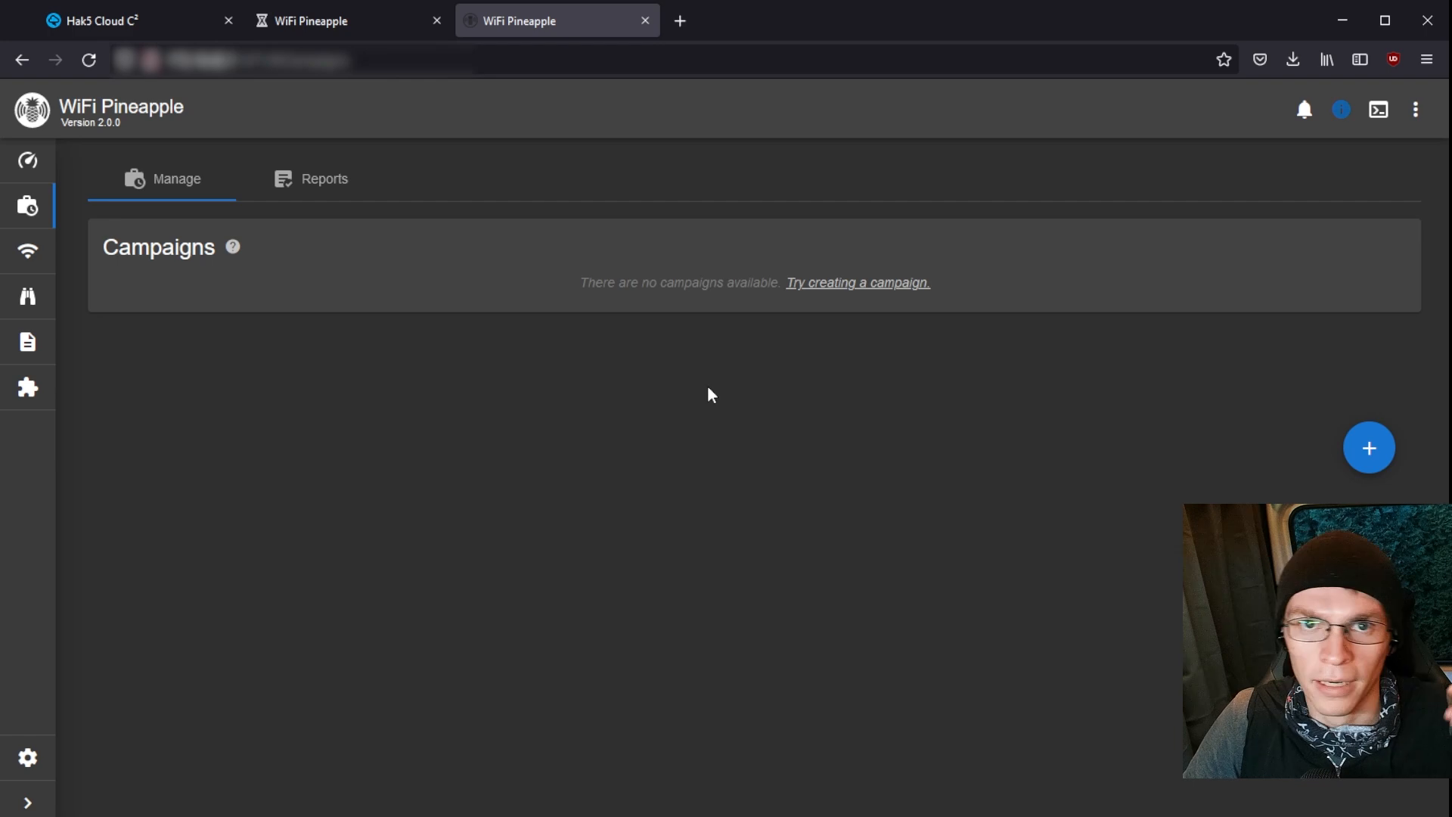
mouse_move(1195, 448)
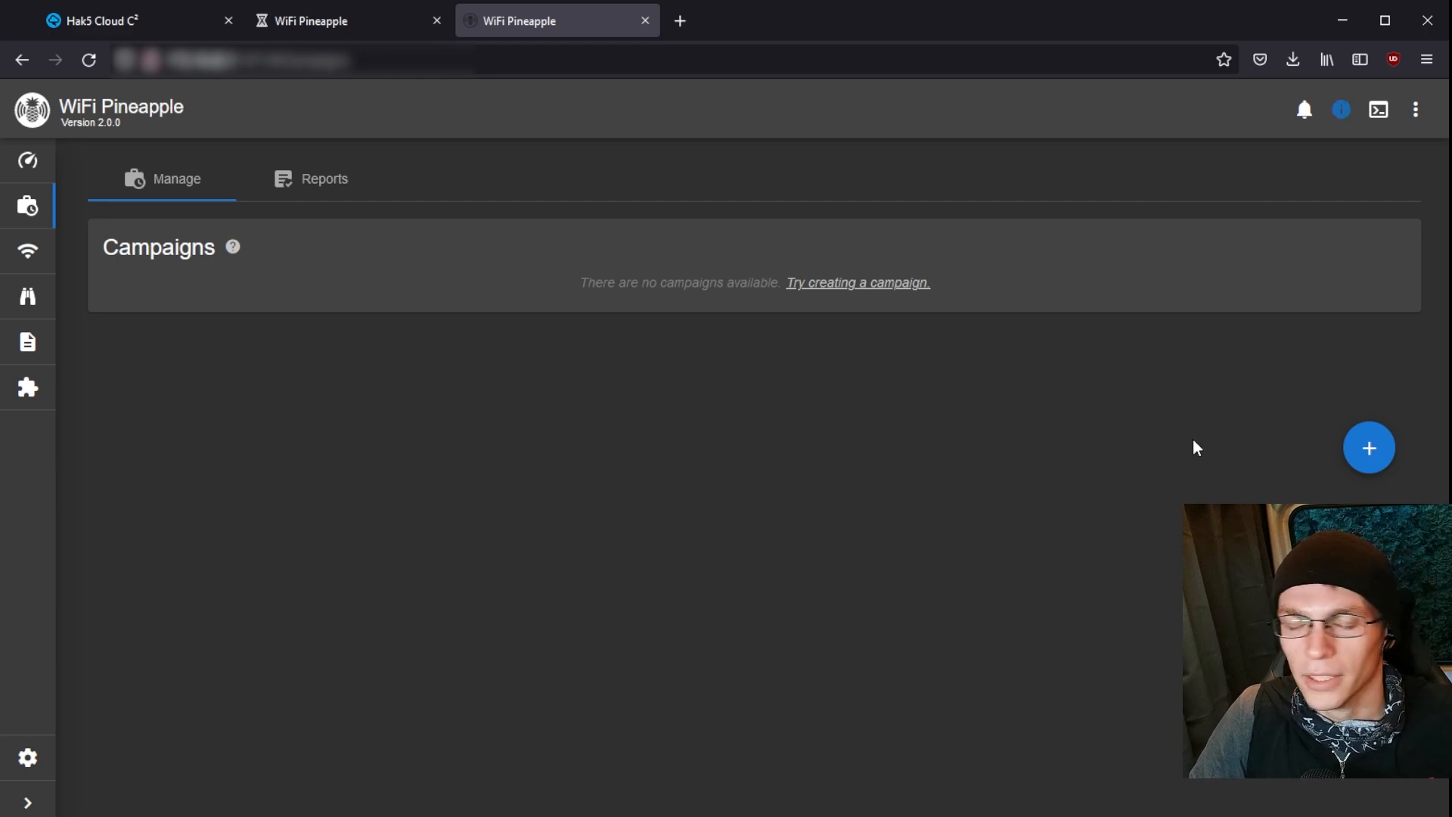
mouse_move(1294, 477)
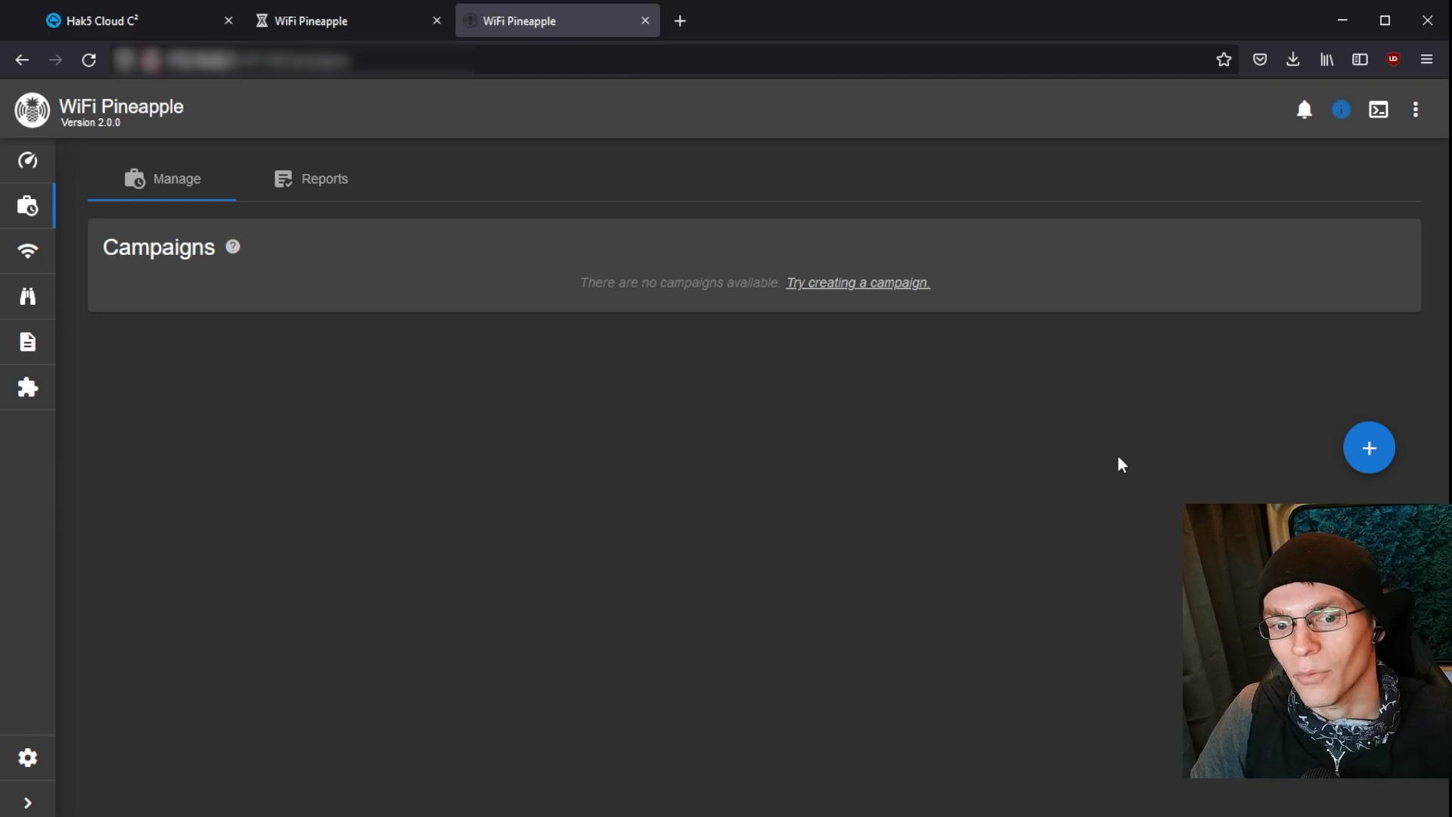
mouse_move(1349, 490)
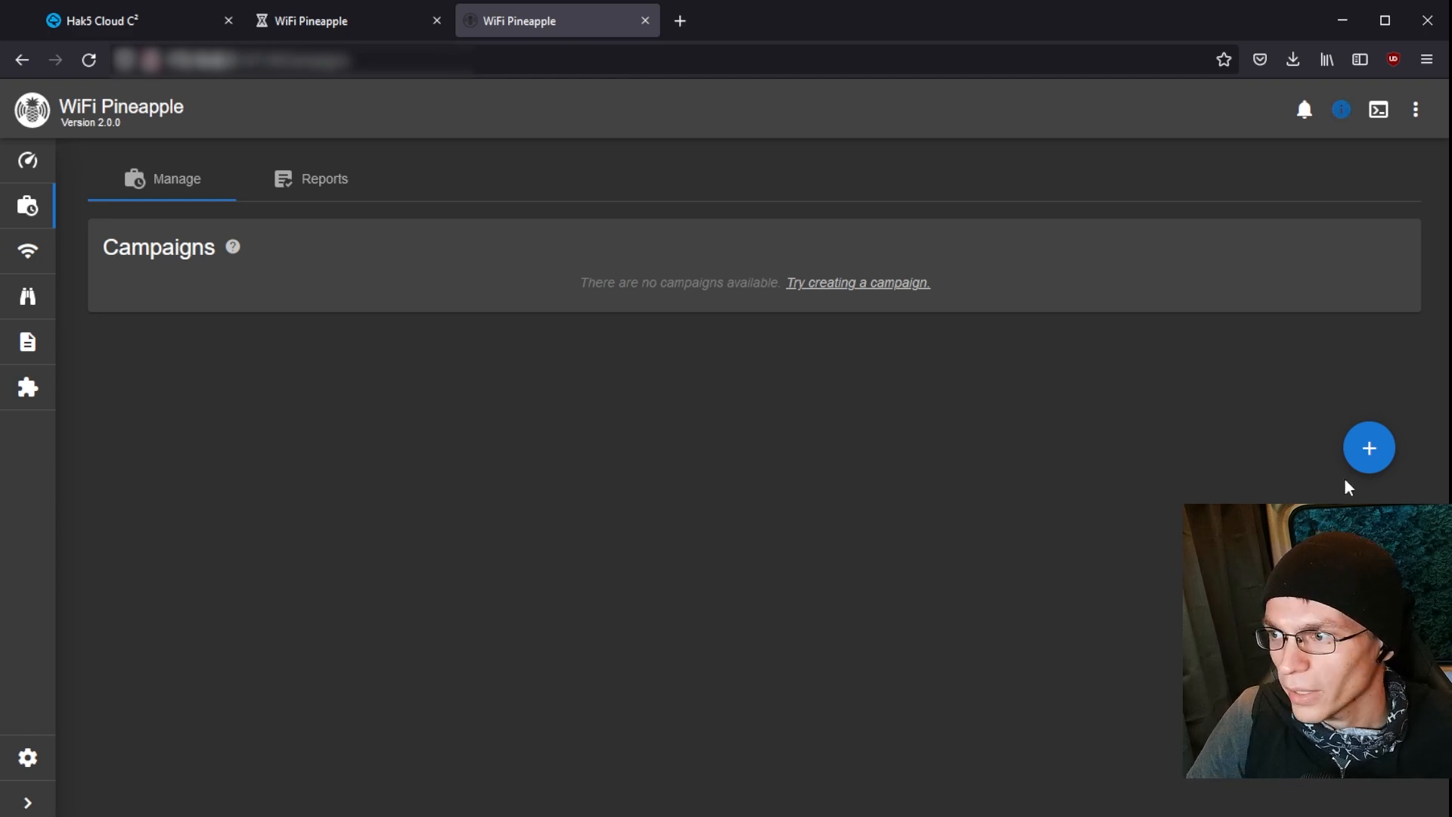
left_click(1369, 447)
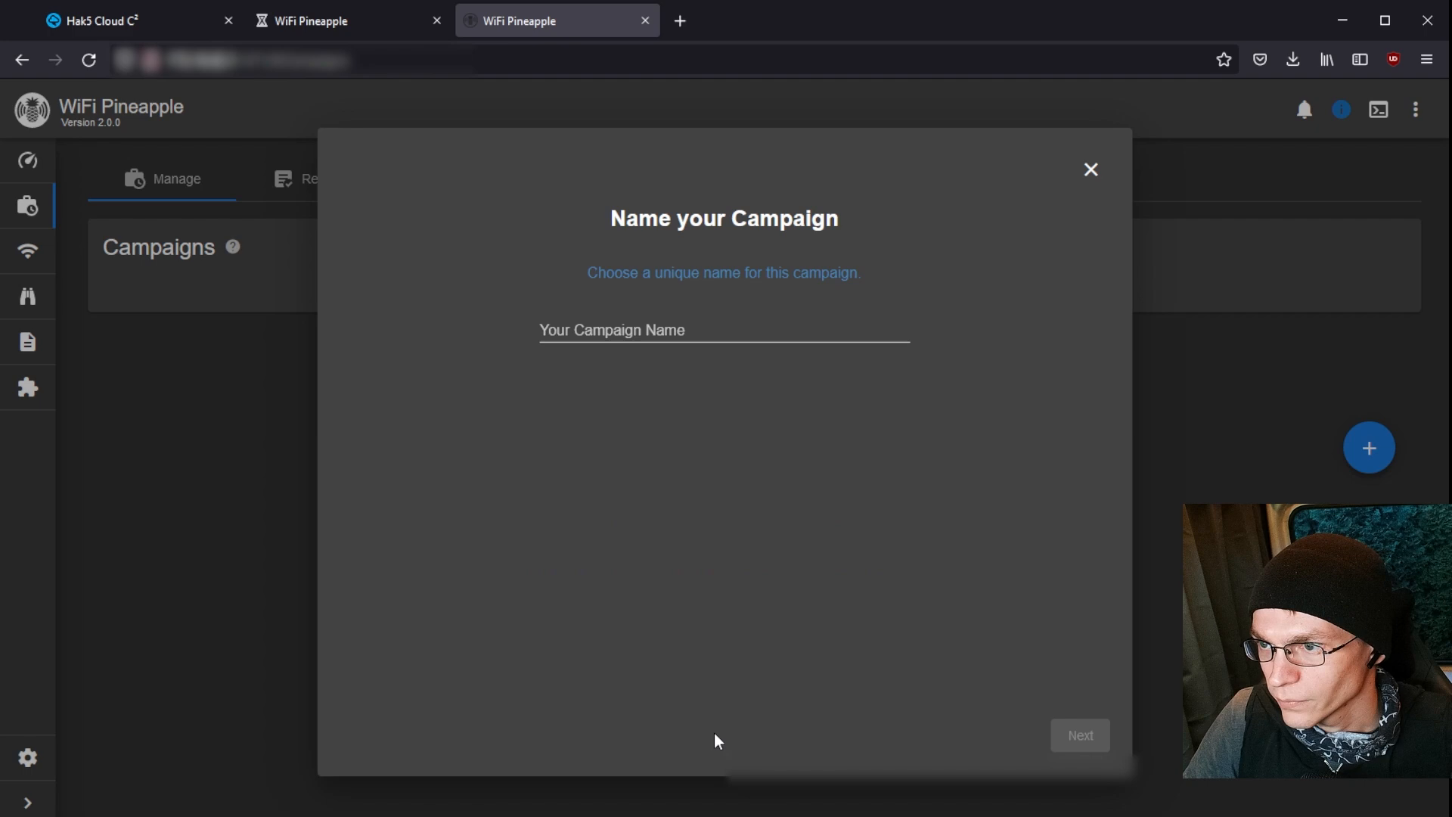
- Name the campaign DerpyCampaign, choose monitor-only reconnaissance mode and pass the filter steps
type("D")
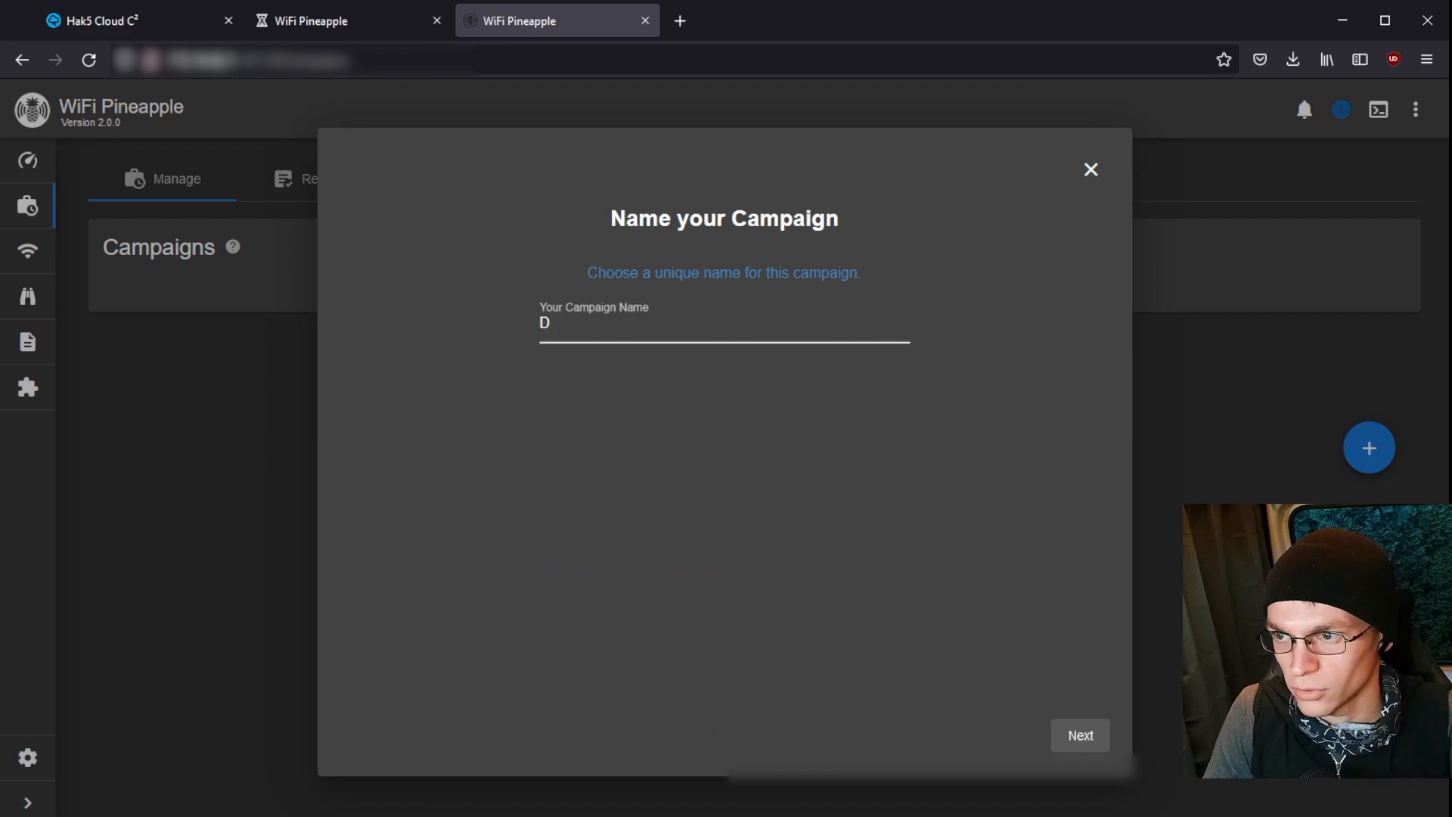
type("erpyCampaign")
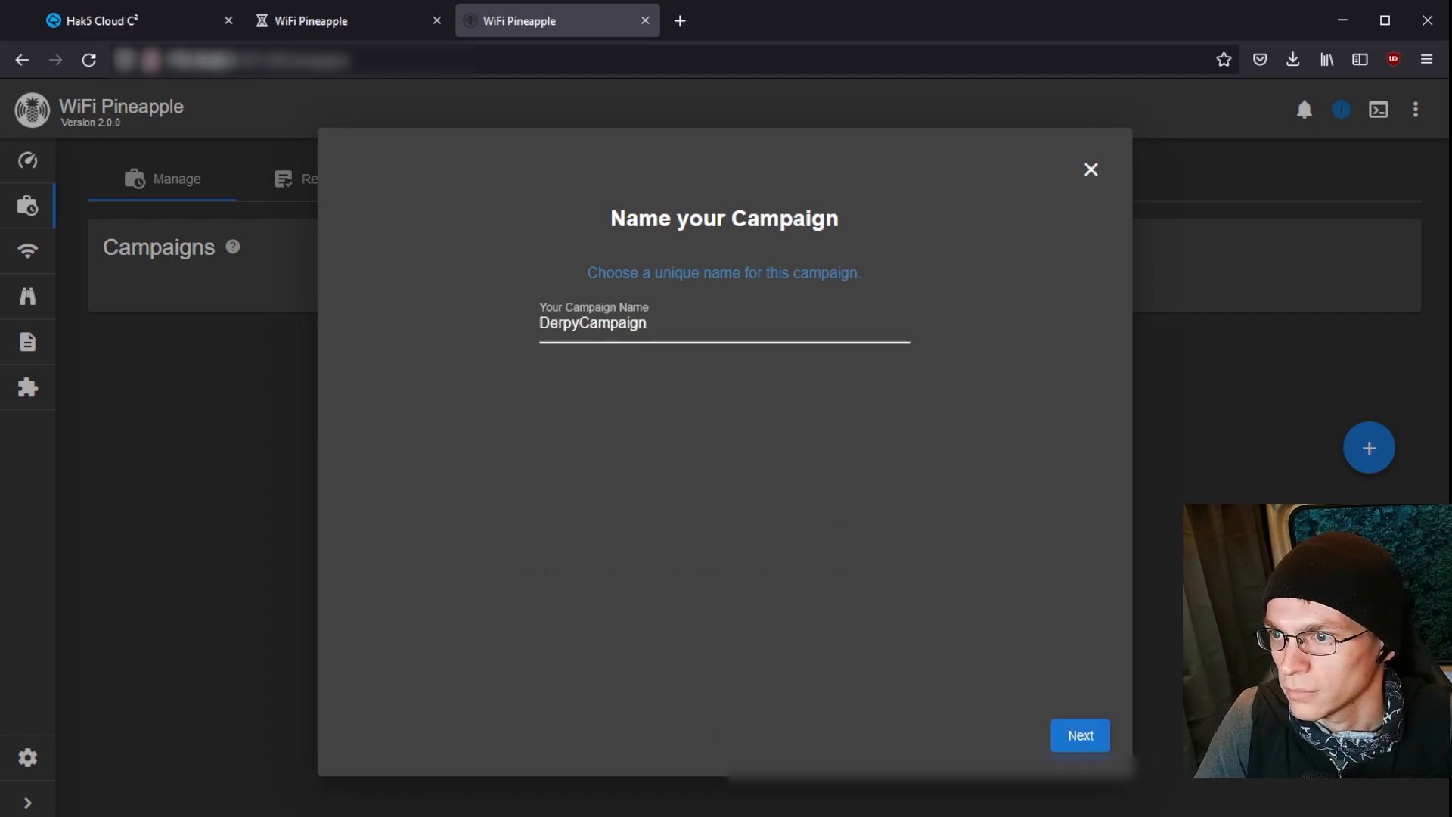
left_click(1080, 735)
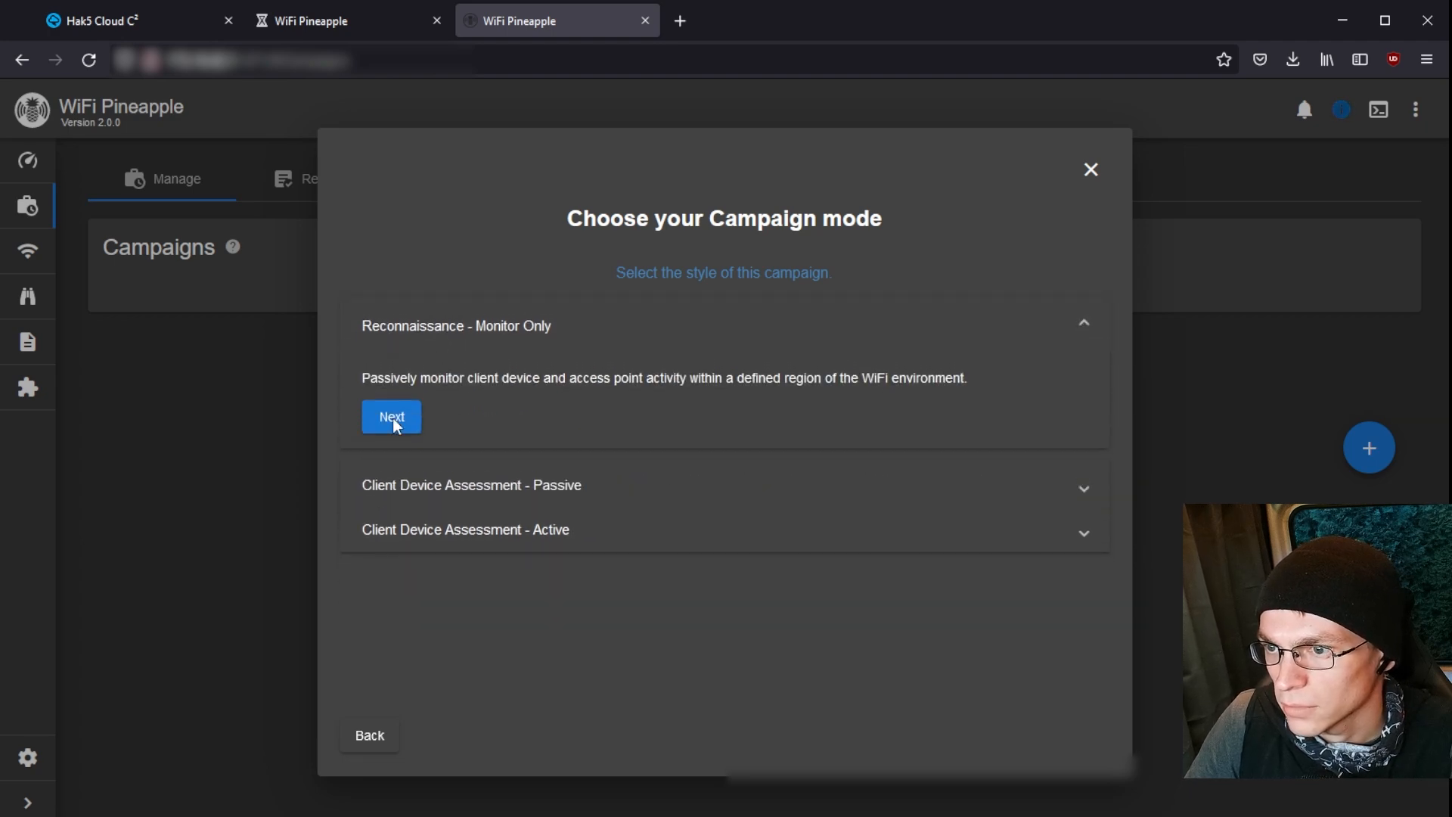
left_click(390, 418)
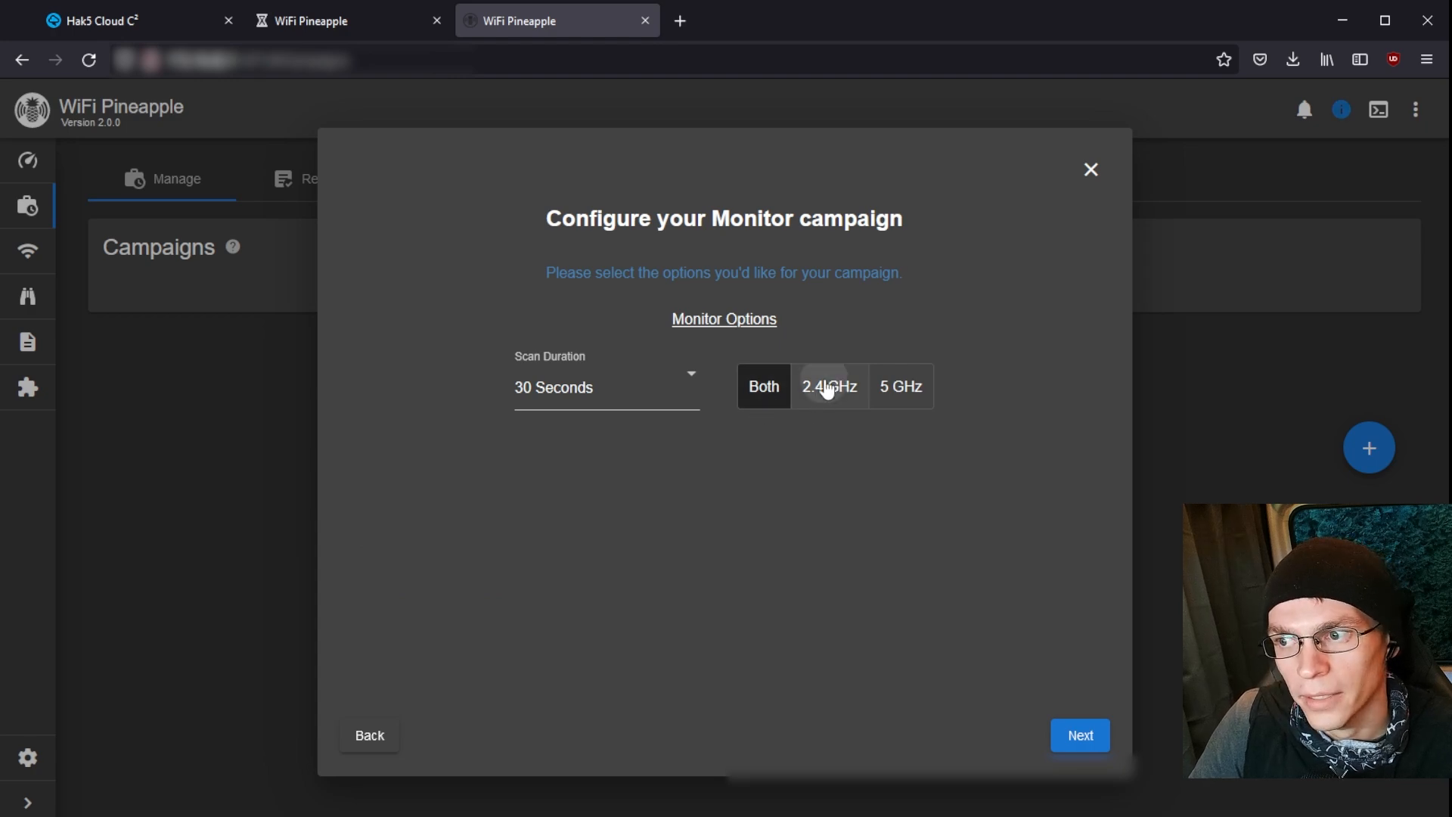
left_click(829, 385)
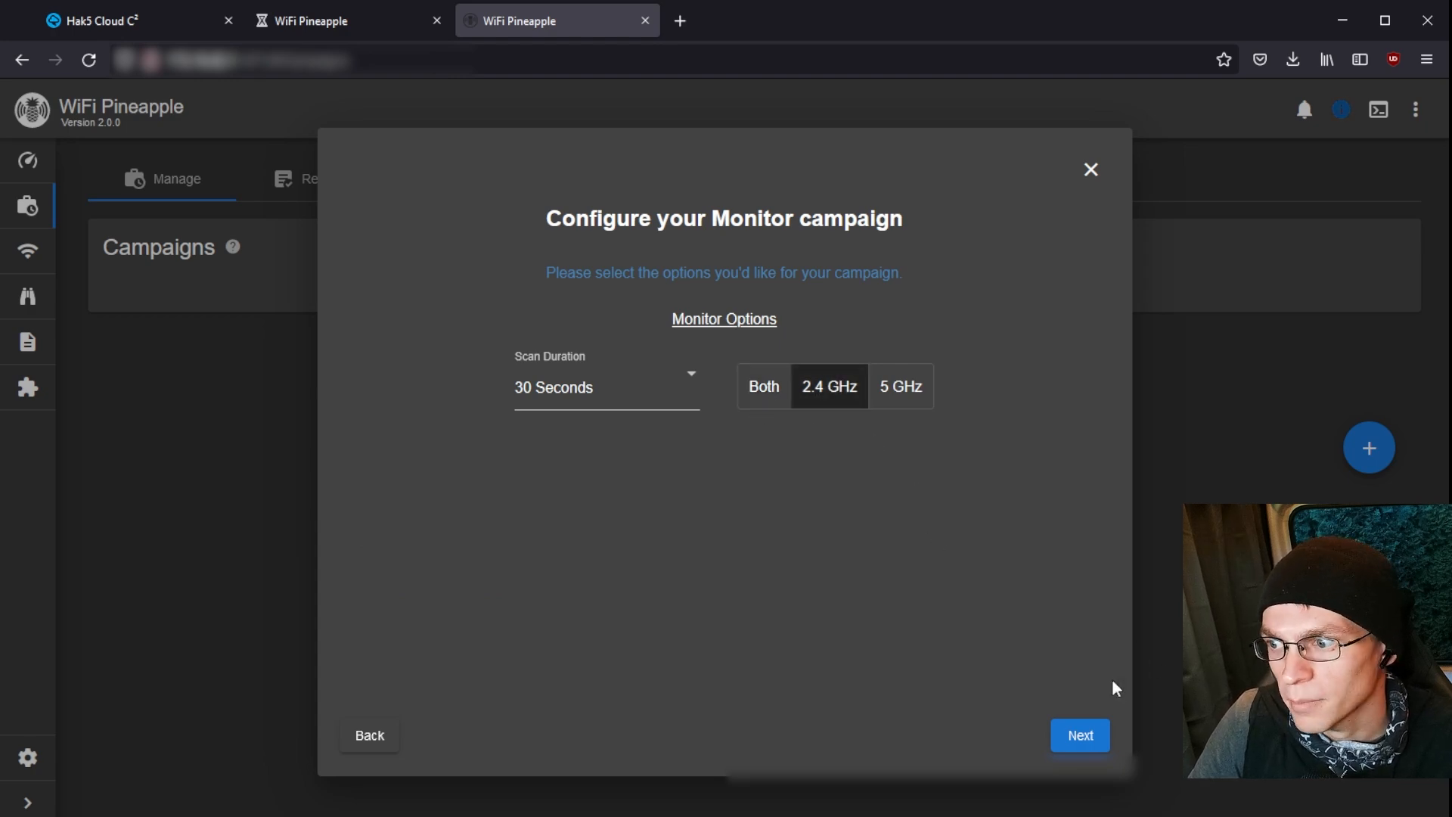
left_click(1080, 735)
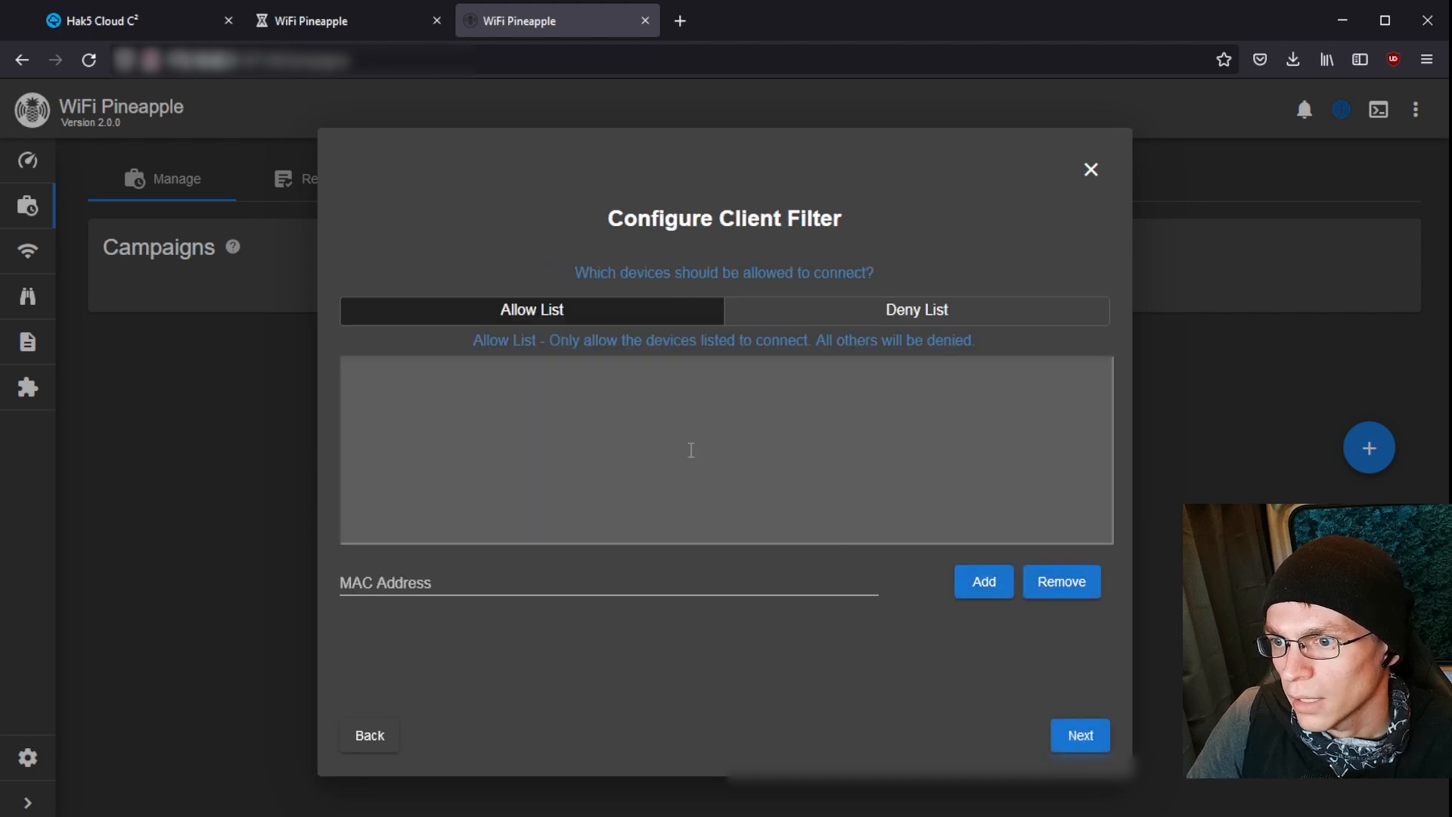
left_click(1080, 735)
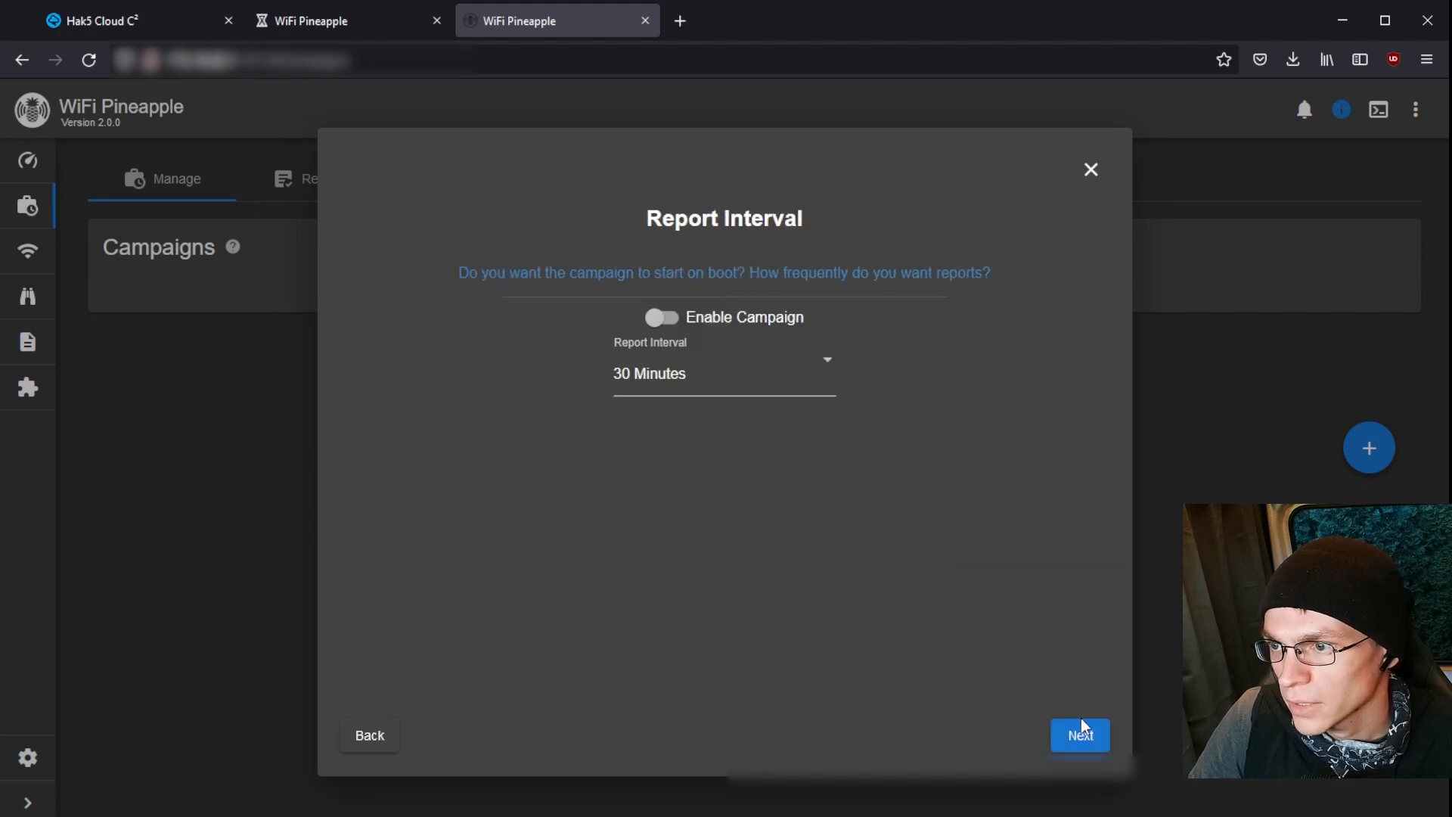
- Enable the campaign on boot with a 30 minute report interval, exfiltrate its report to Cloud C2, and finish
left_click(662, 317)
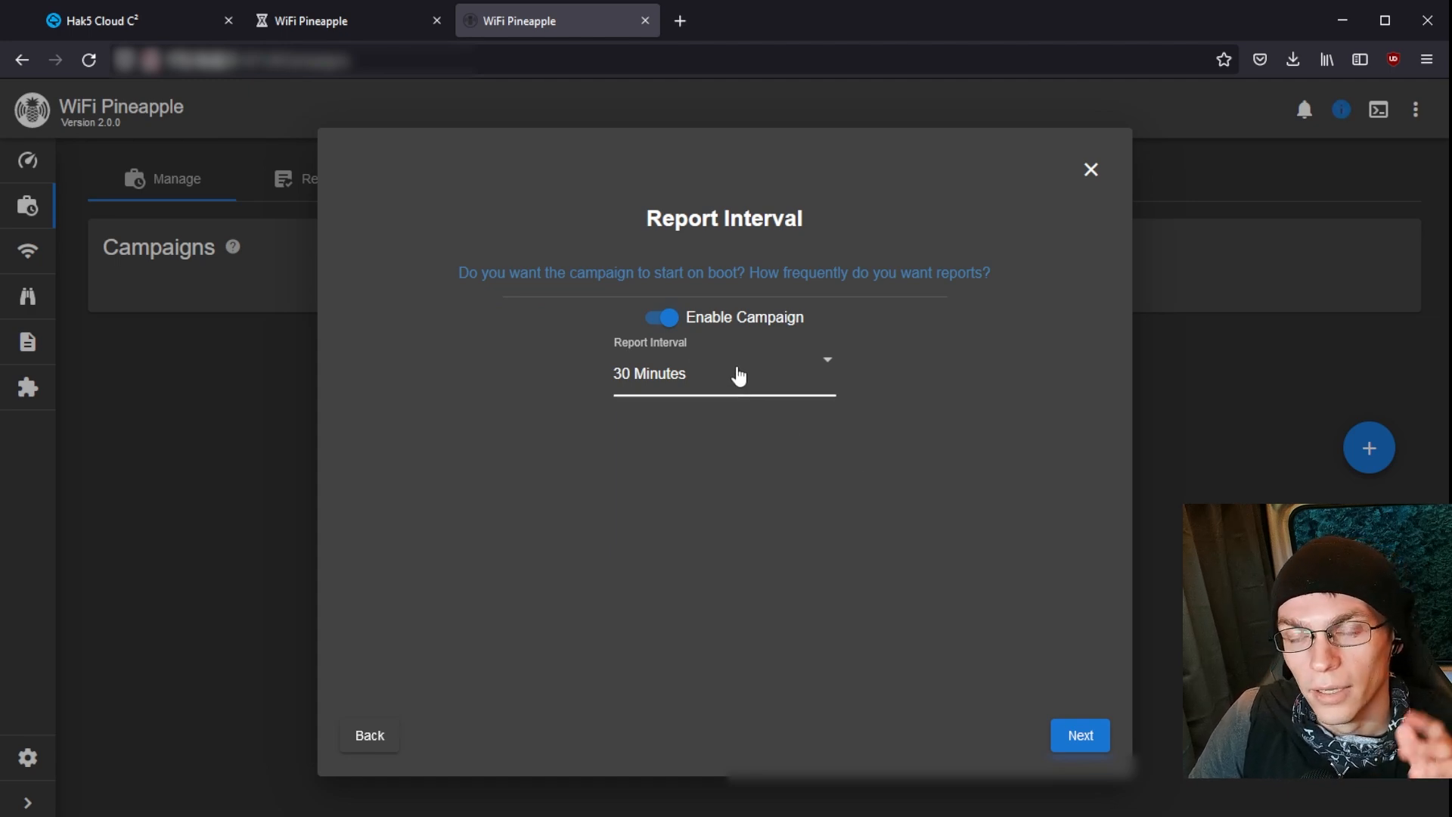
left_click(725, 373)
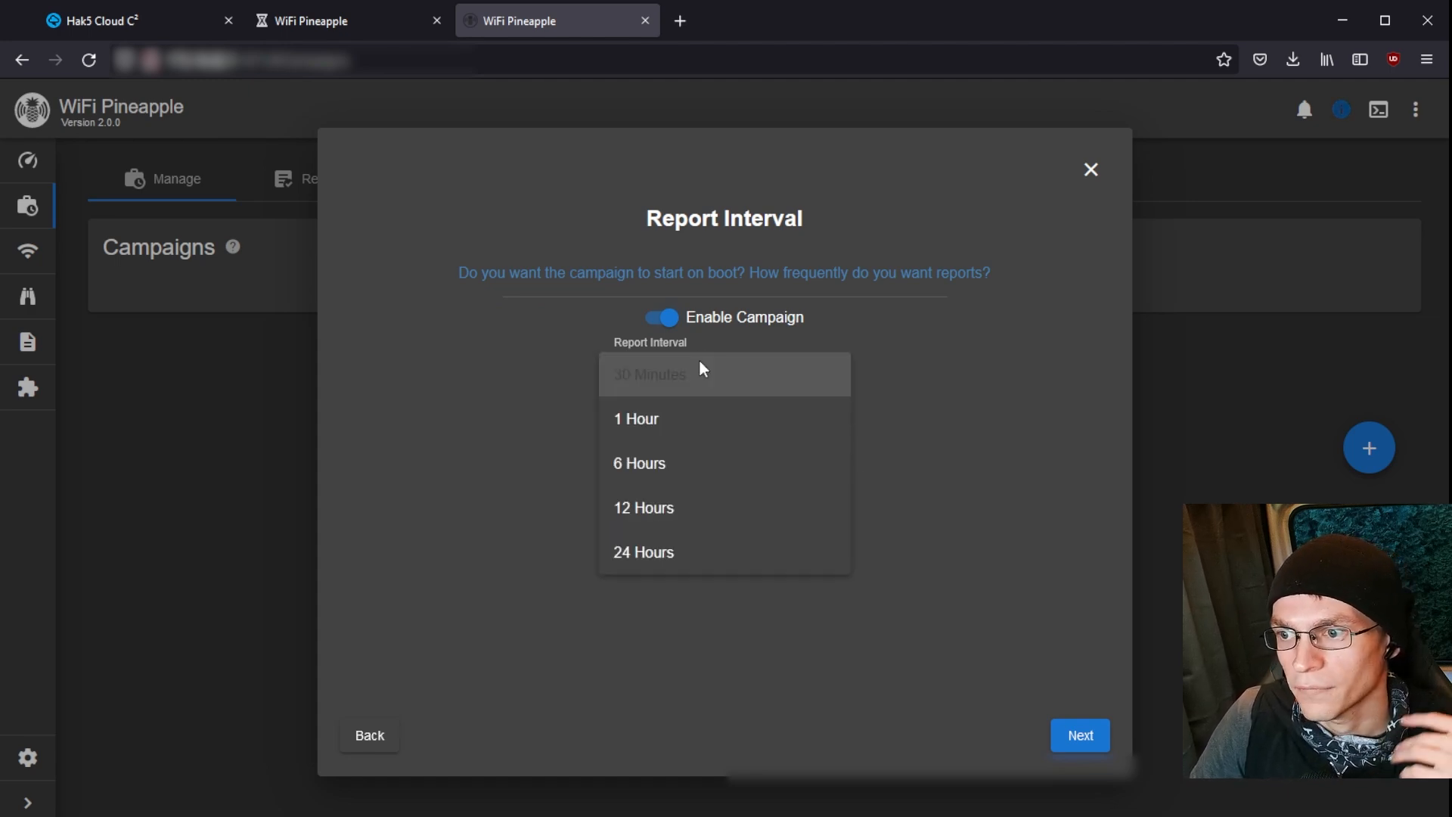
left_click(687, 374)
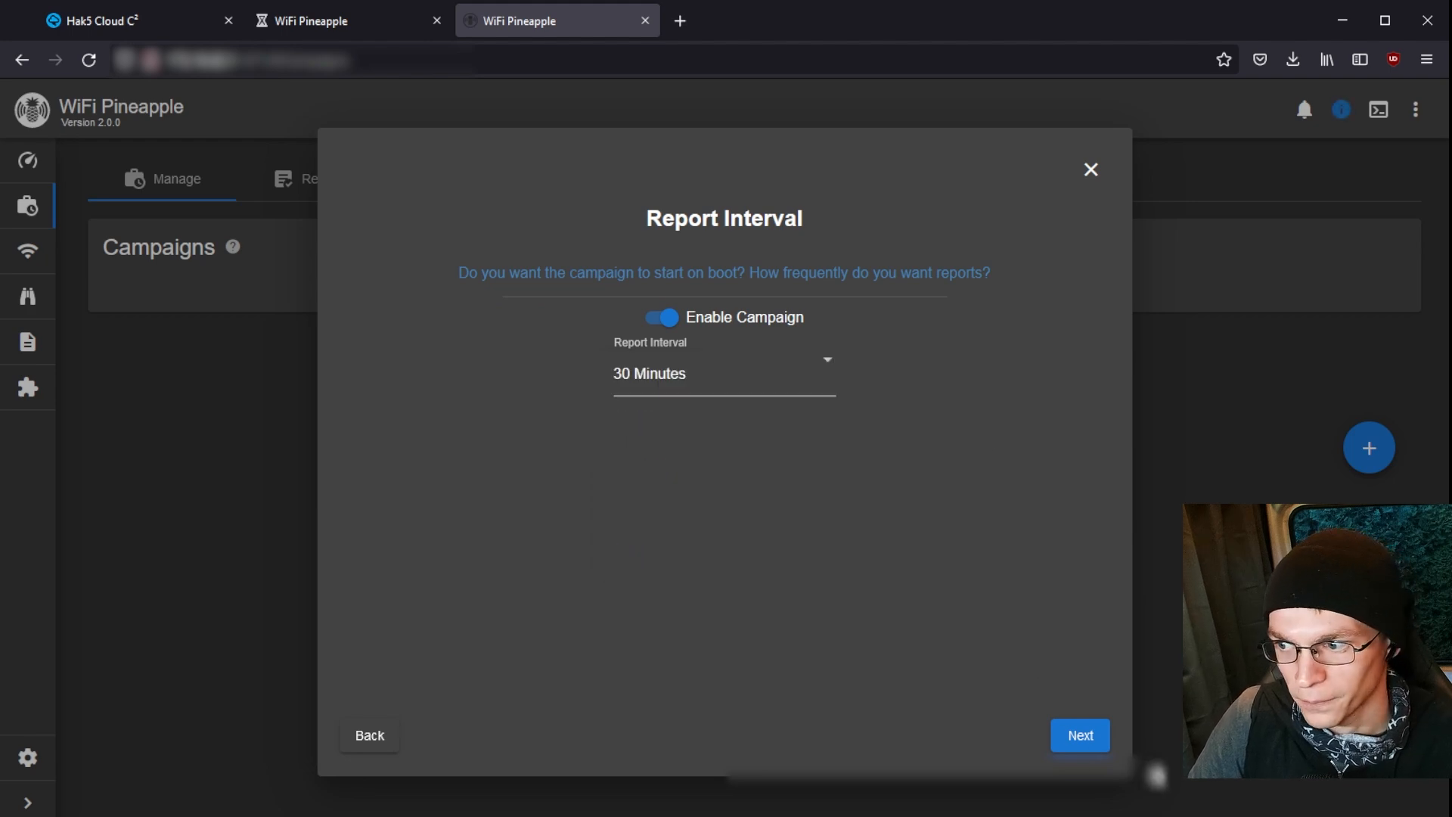
left_click(1080, 735)
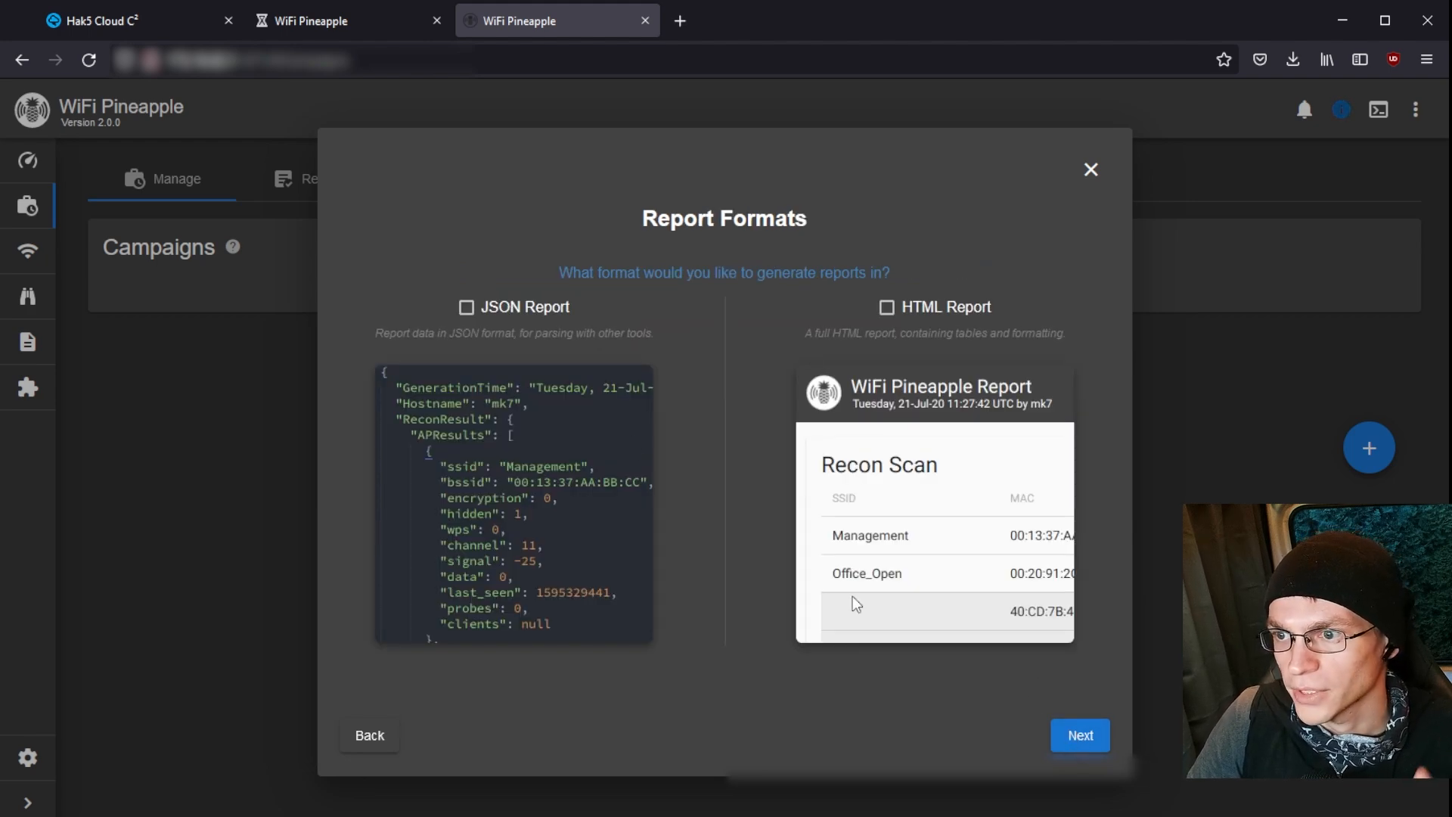
mouse_move(927, 417)
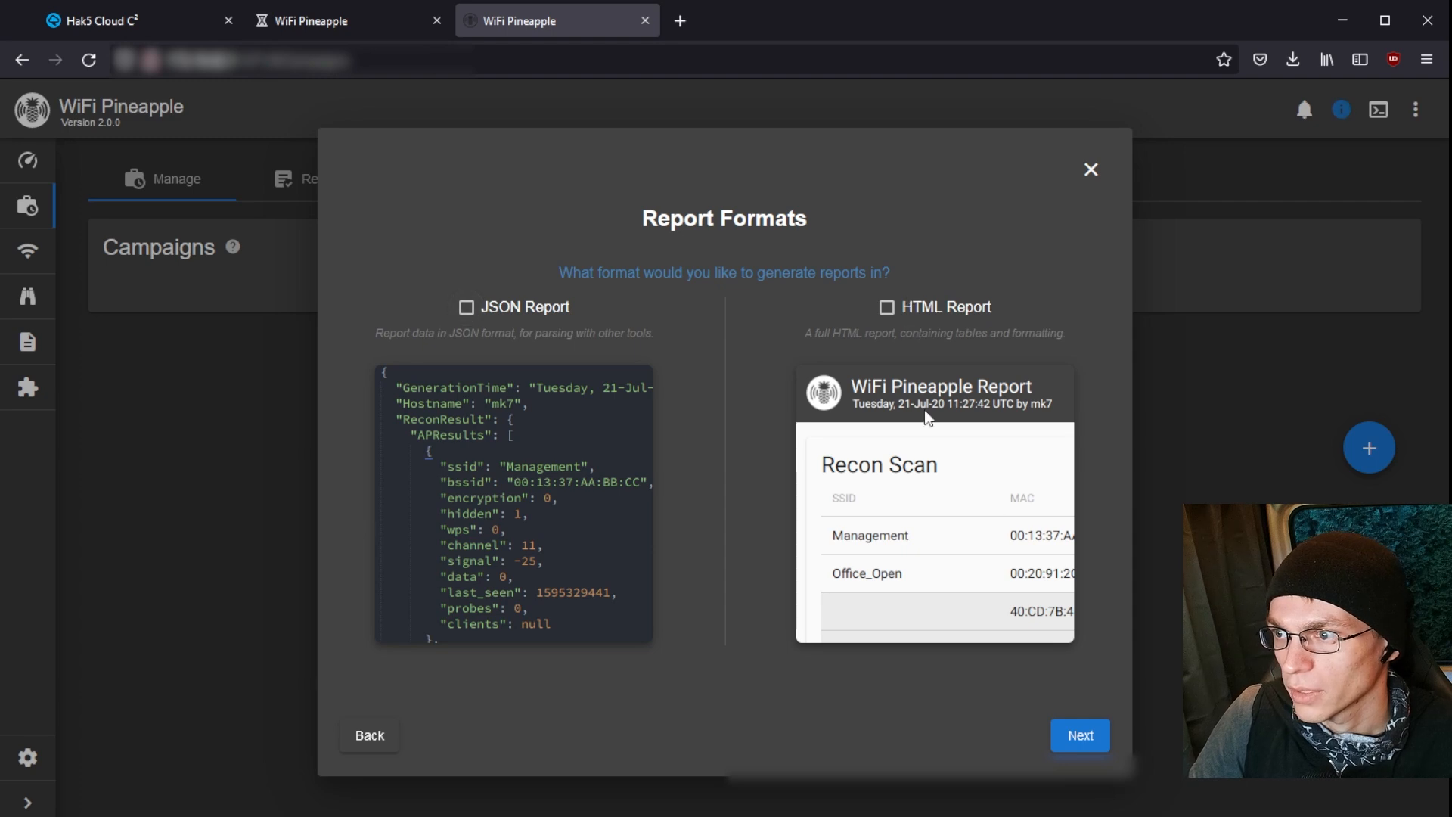
left_click(1080, 735)
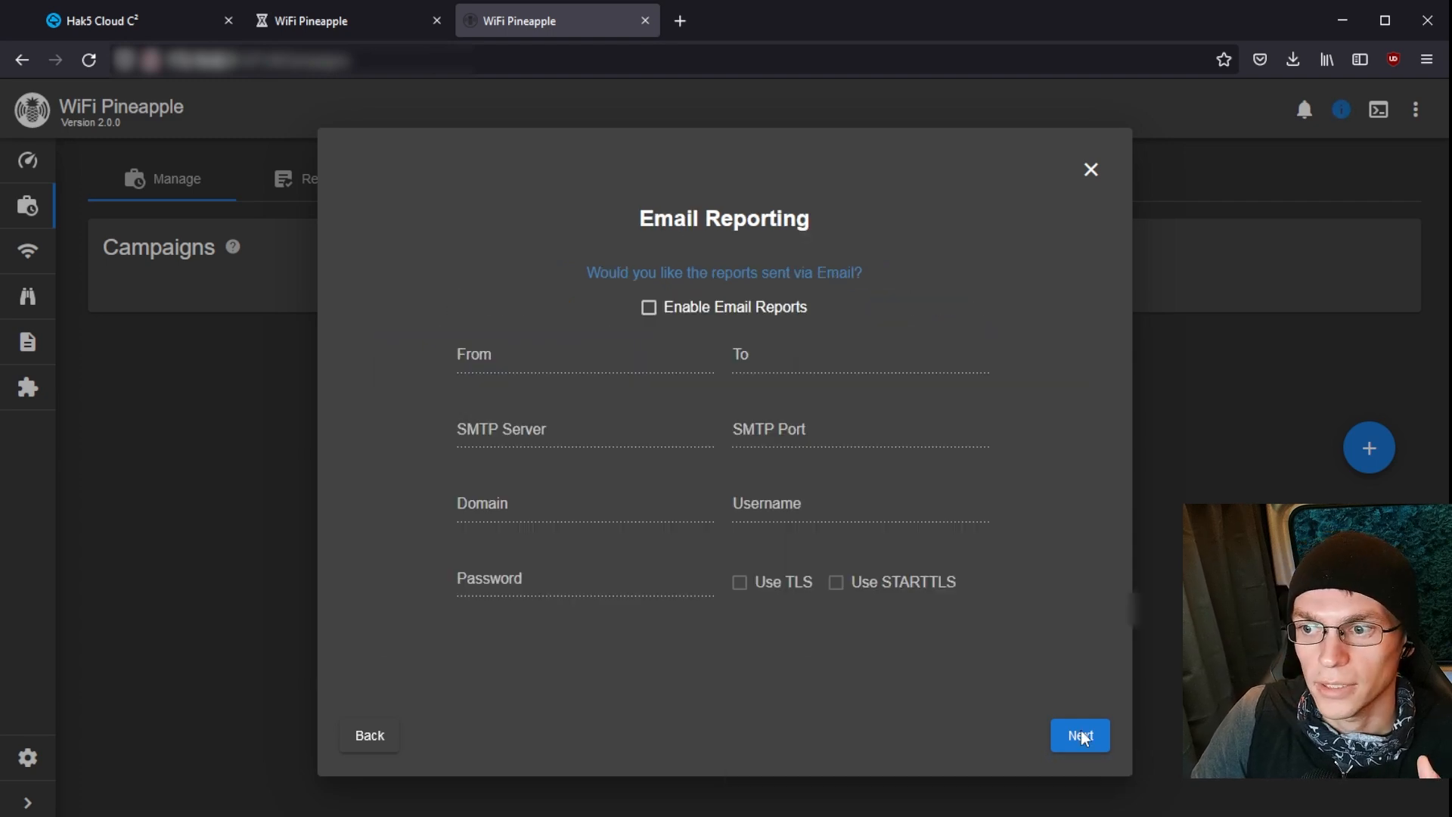
left_click(1080, 735)
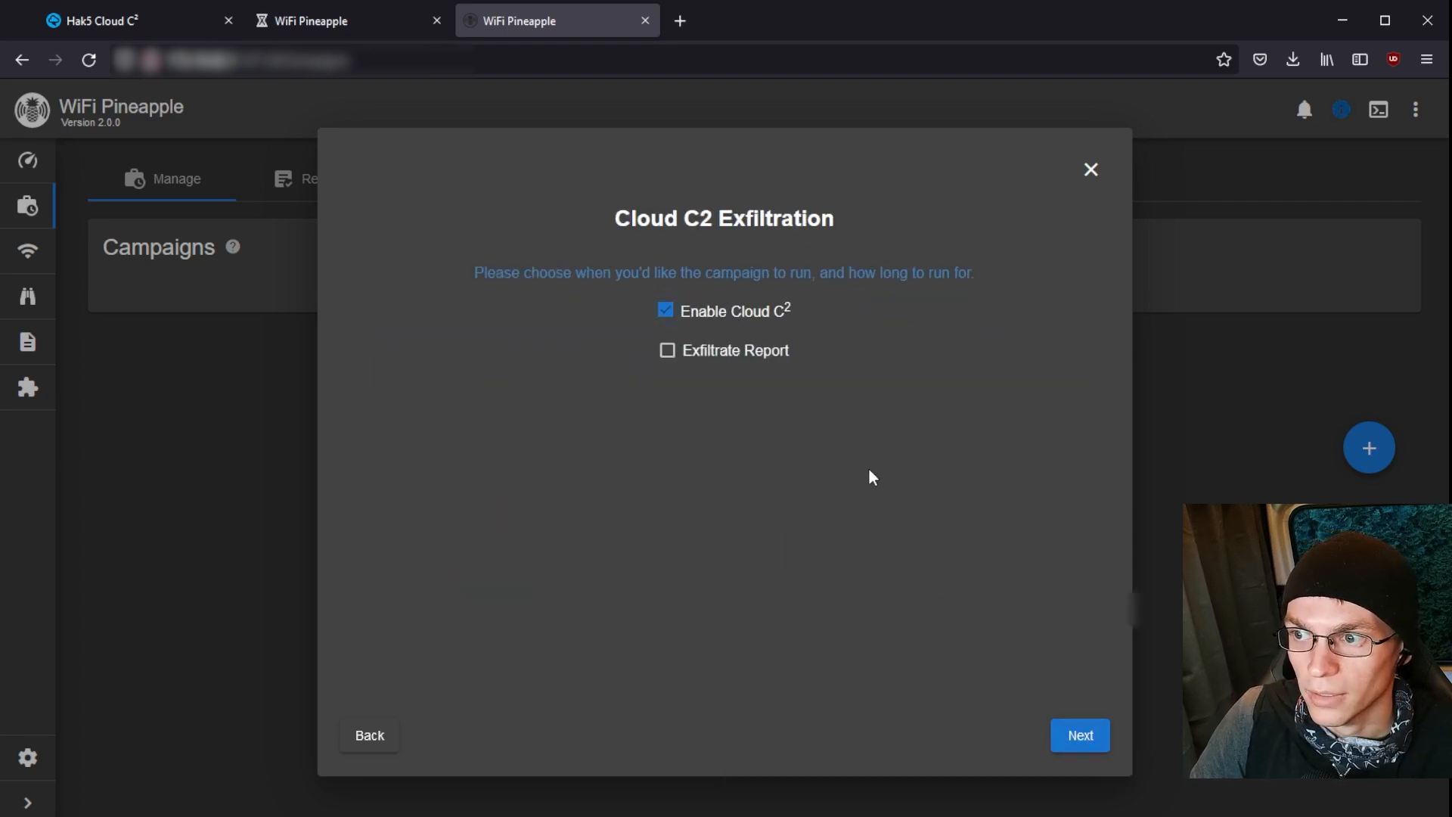
left_click(665, 351)
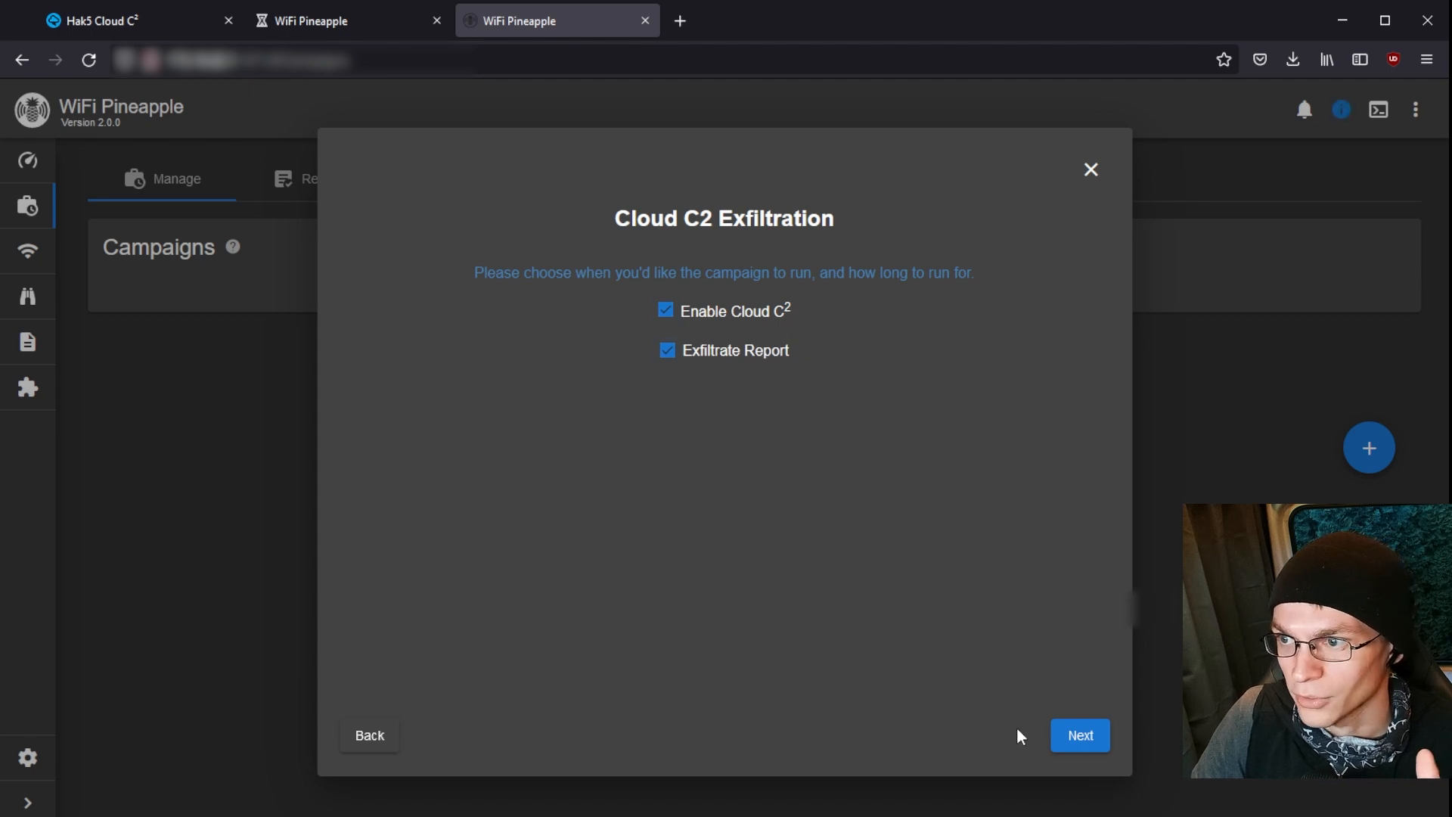
left_click(1079, 735)
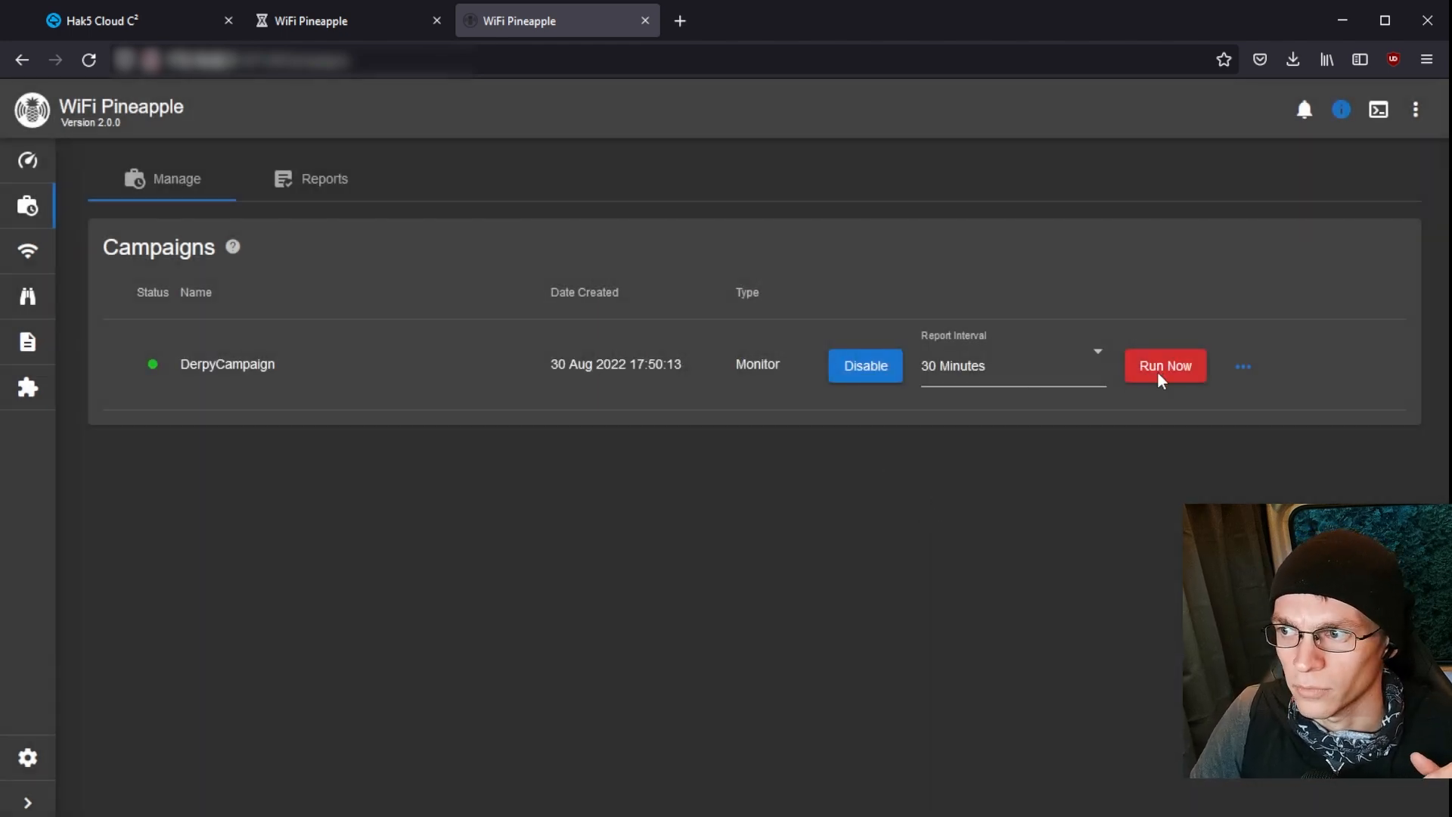
- Run DerpyCampaign now, wait for it to report finished, then return to the Cloud C2 page
left_click(1165, 366)
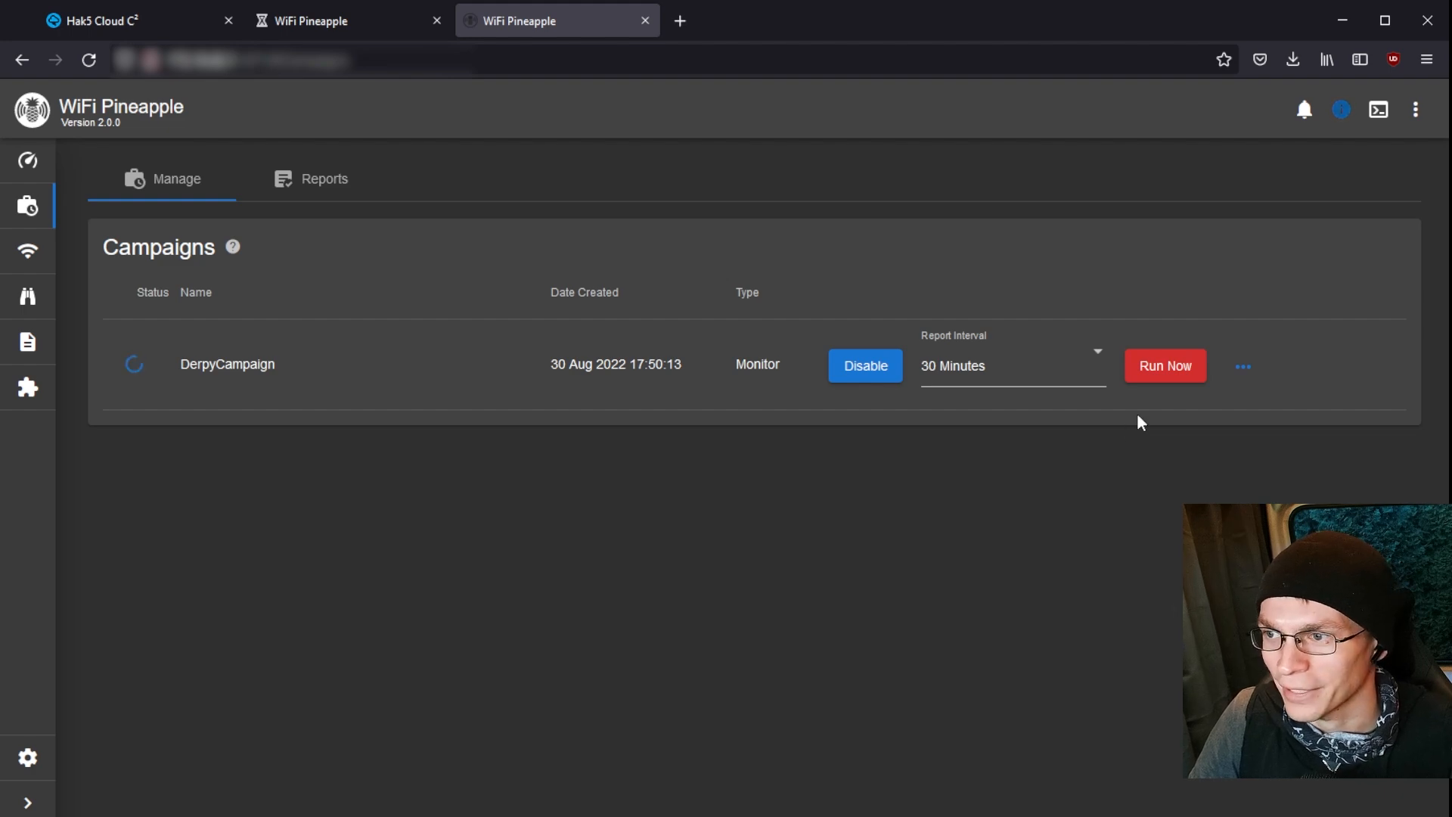
left_click(1165, 364)
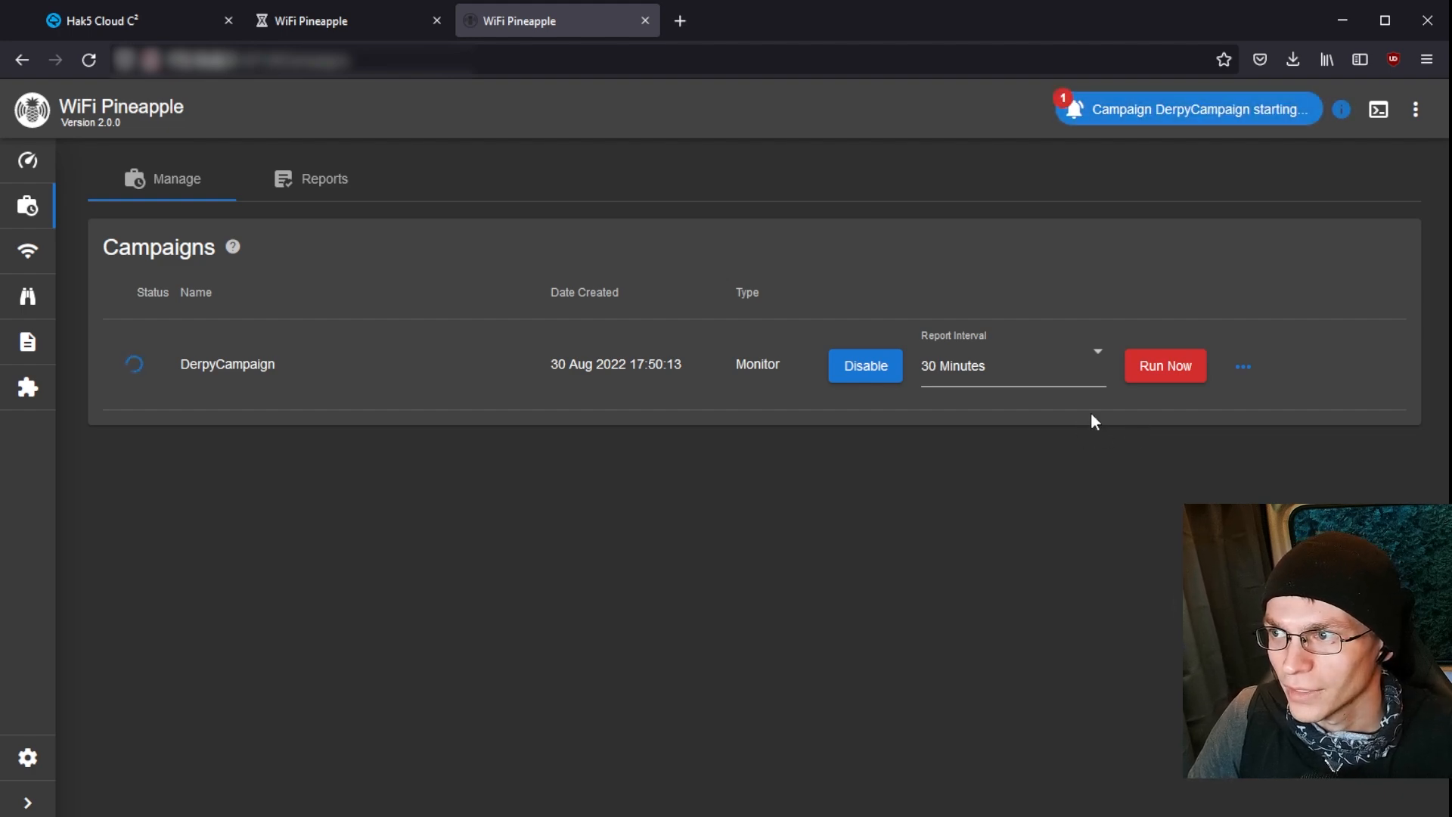
mouse_move(1004, 559)
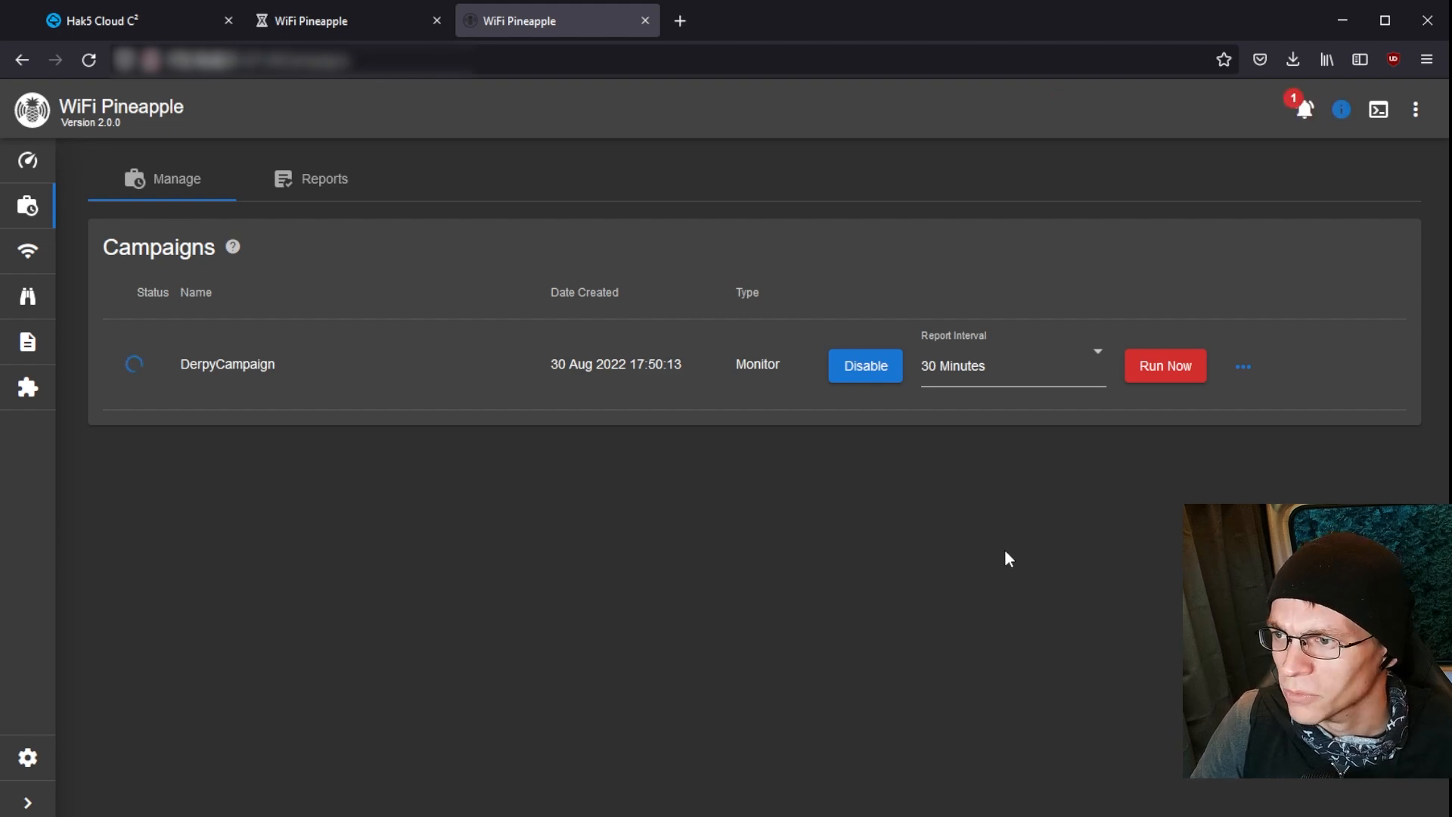
mouse_move(996, 529)
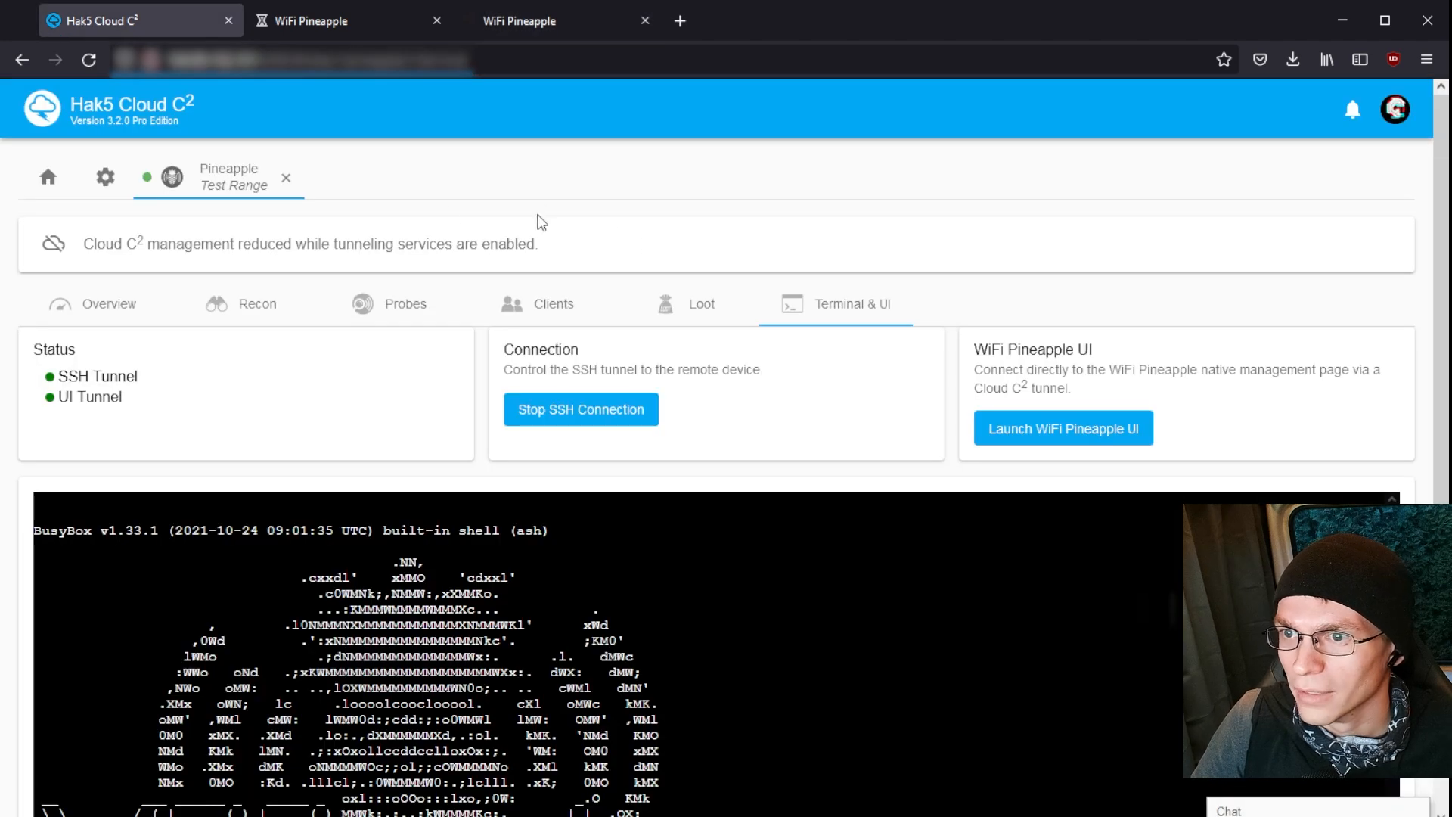
left_click(47, 177)
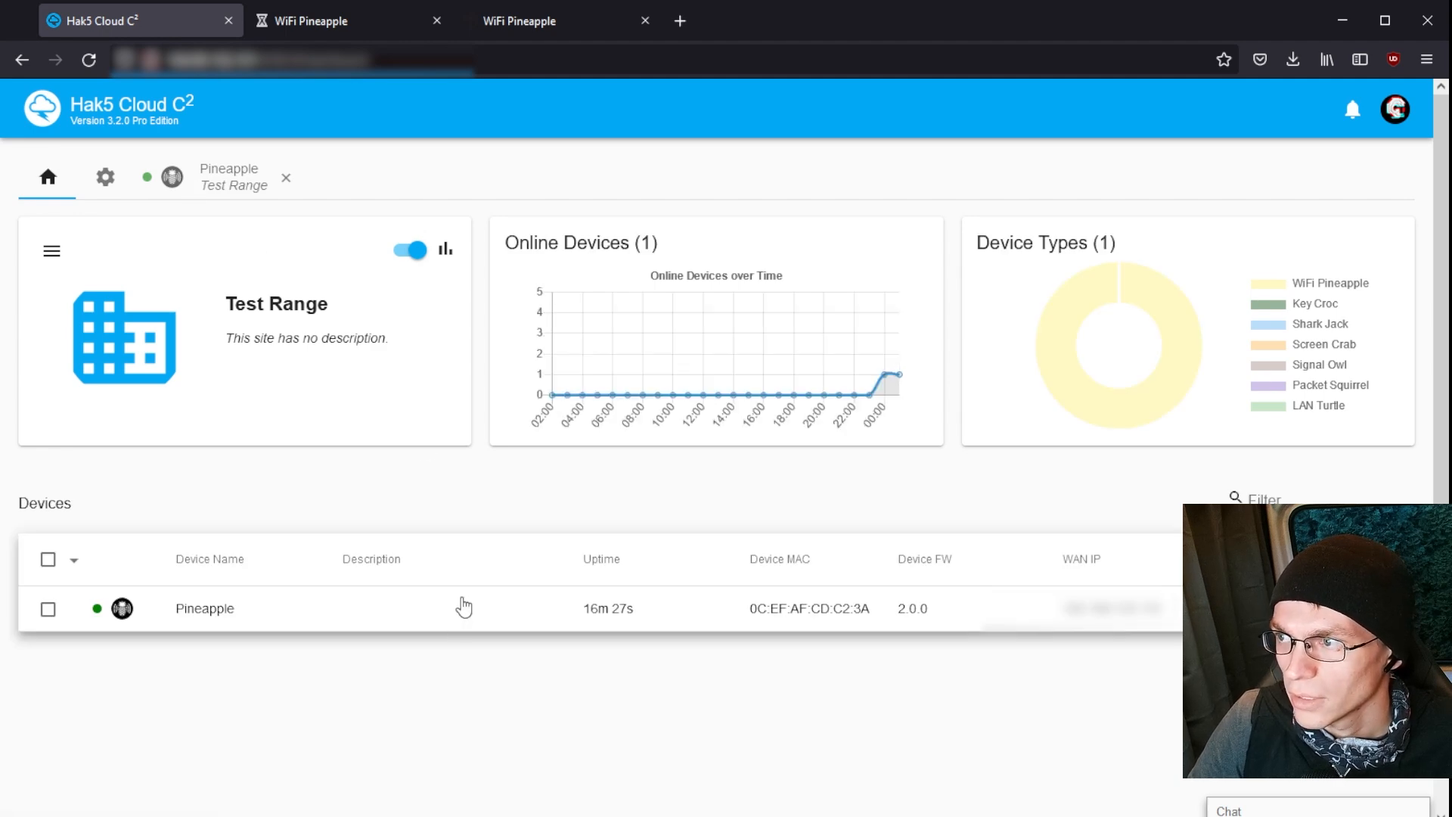
mouse_move(1352, 113)
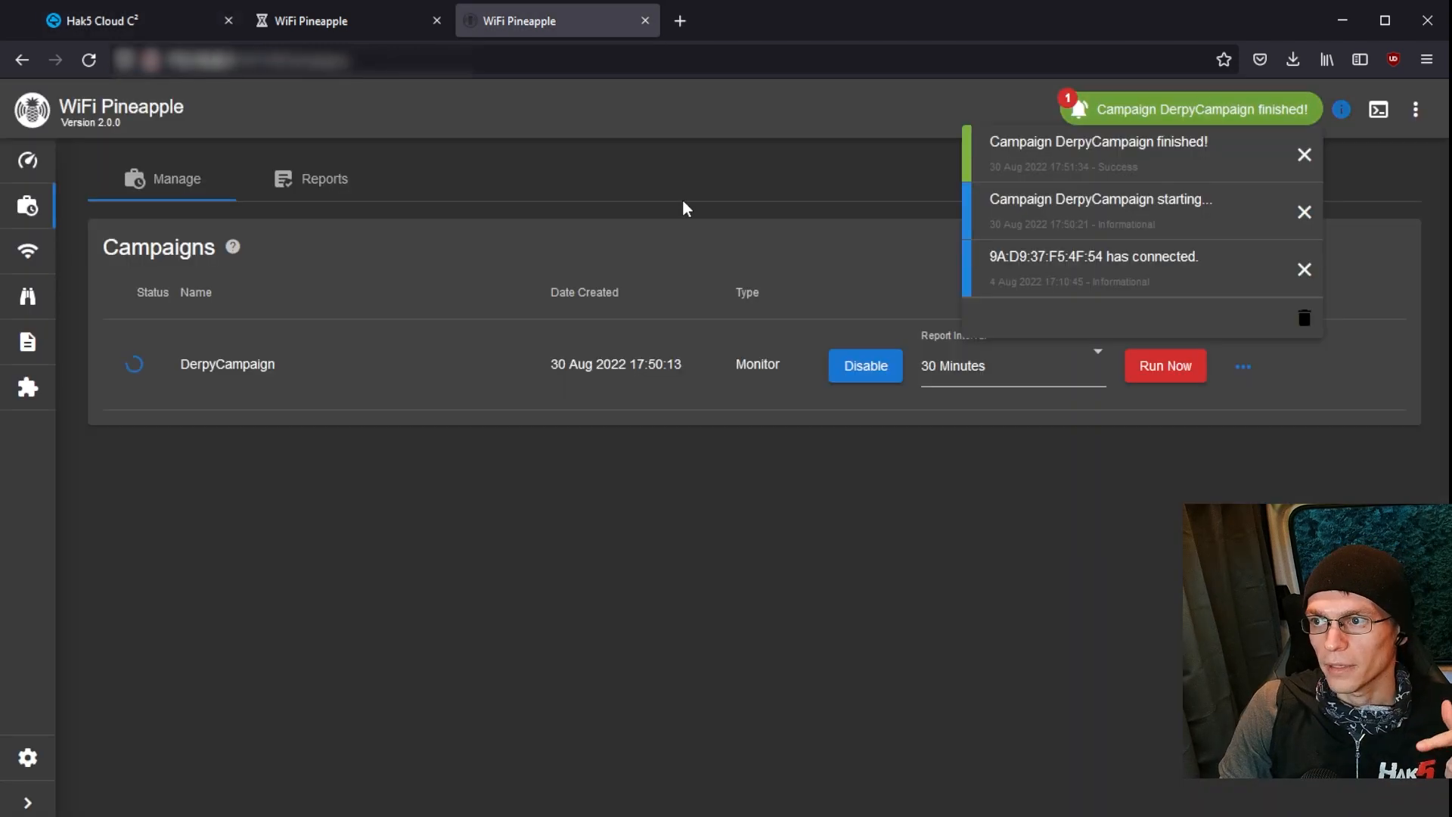
left_click(98, 22)
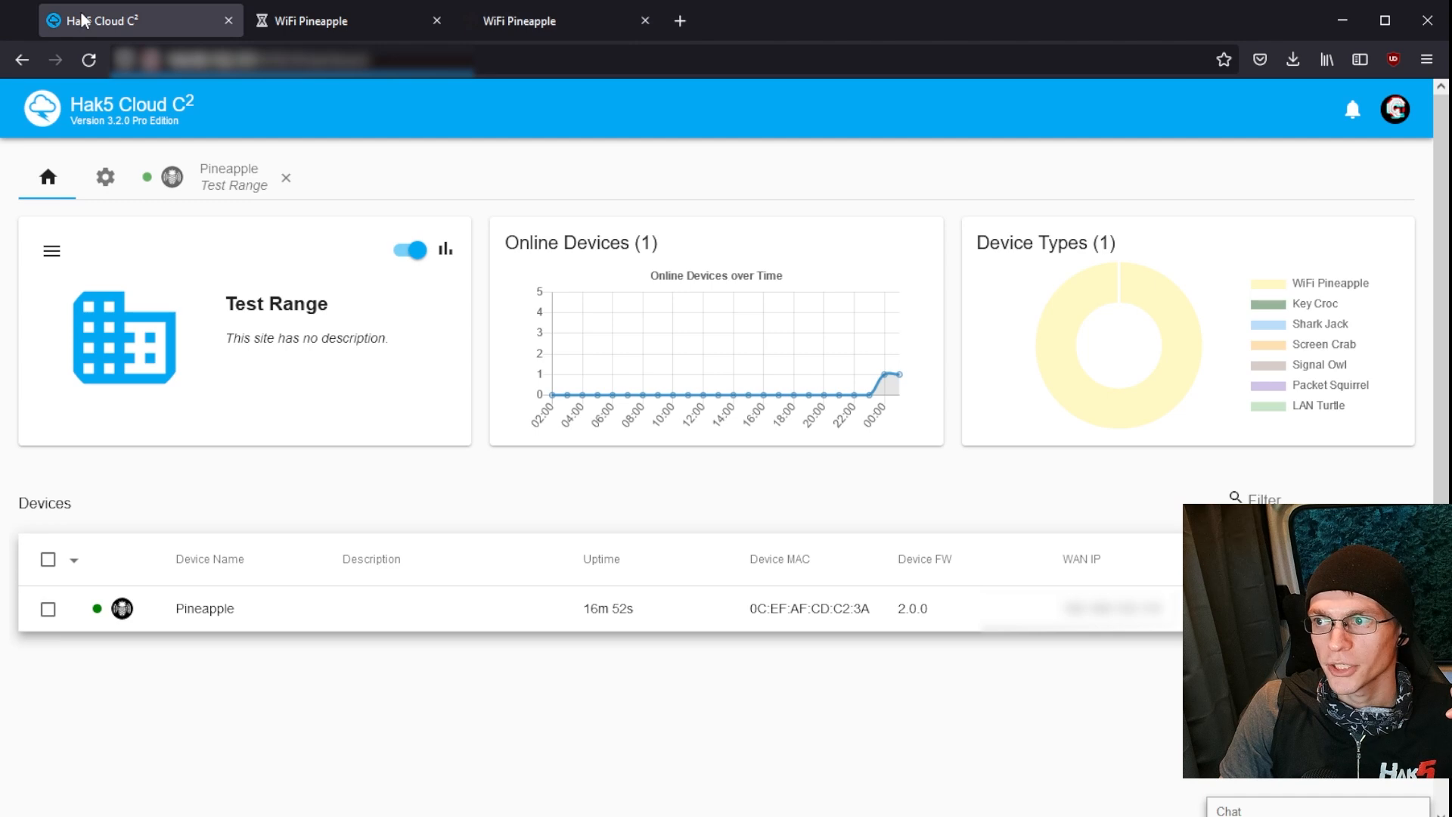
- View the Pineapple device's Loot in Cloud C2 to find the exfiltrated campaign report
left_click(1349, 112)
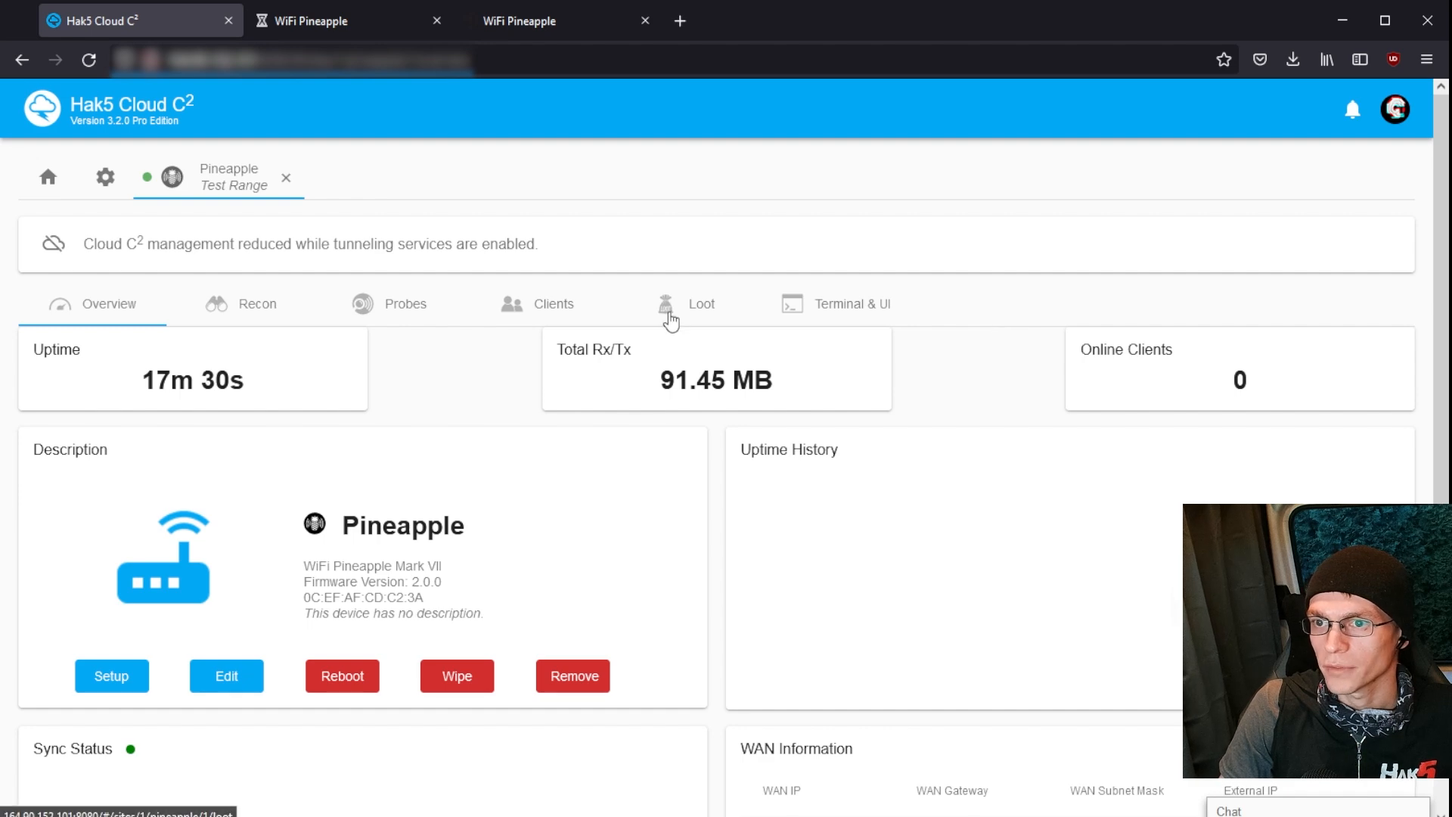
left_click(686, 304)
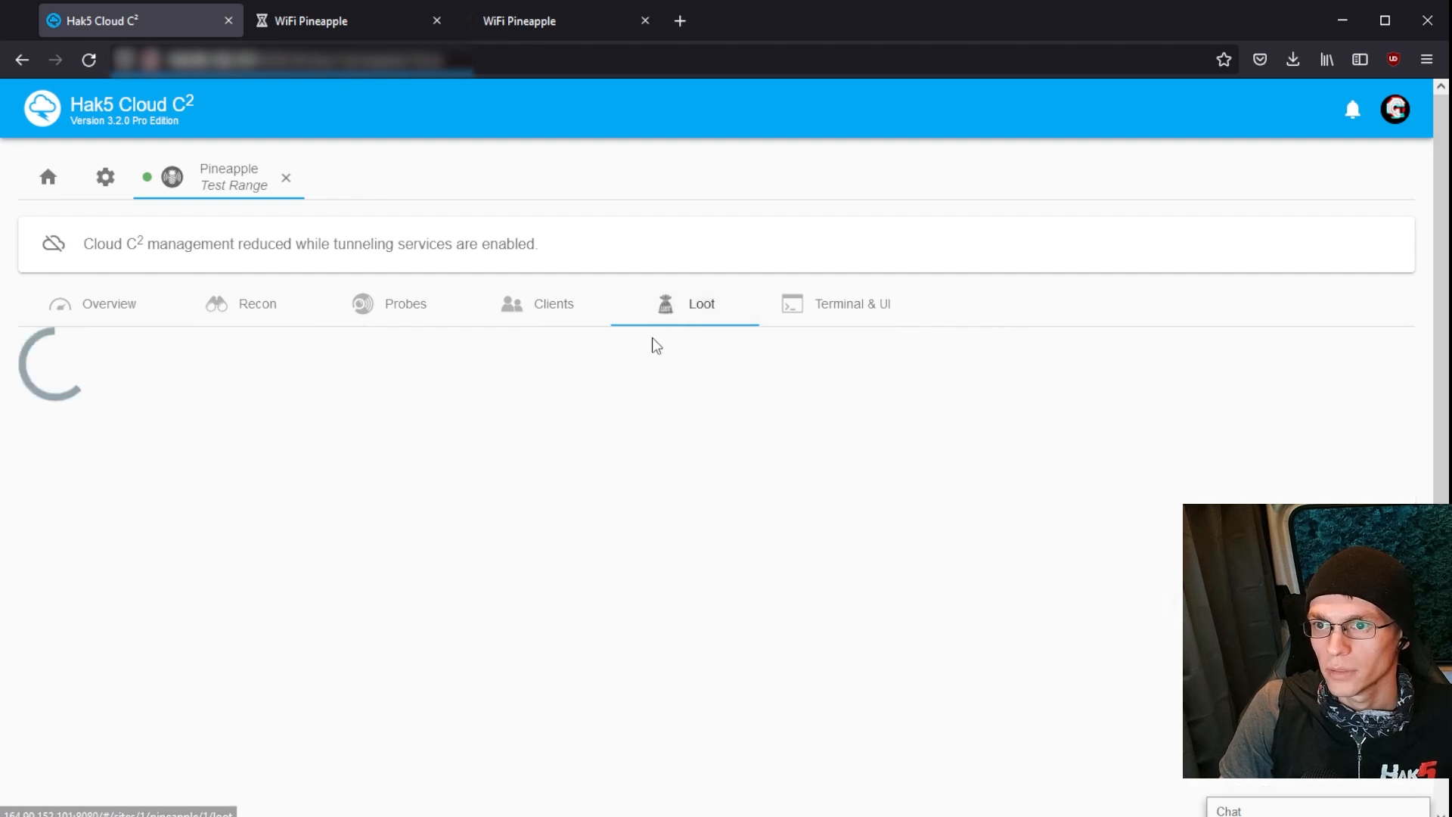